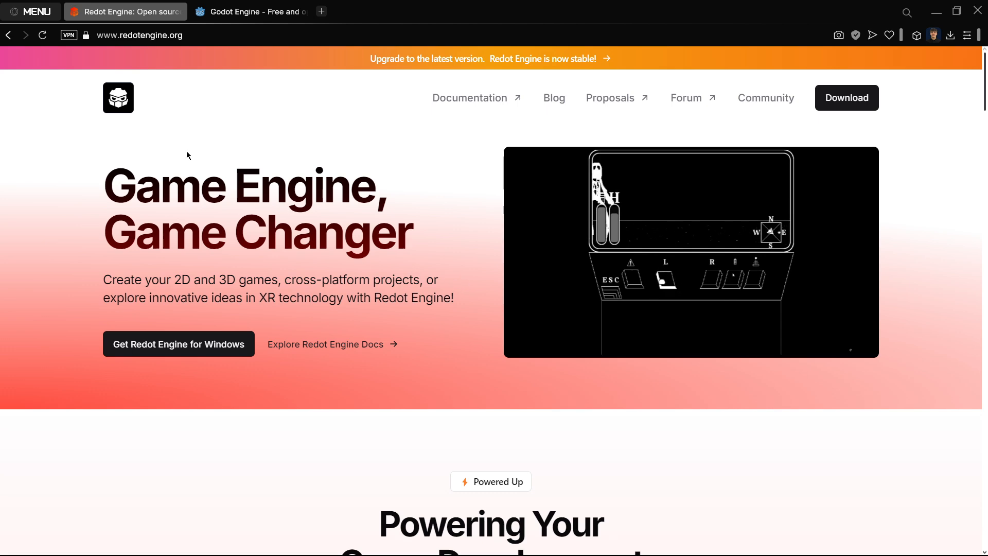
Show the Godot Engine homepage and scroll down to its Latest news section
click(250, 12)
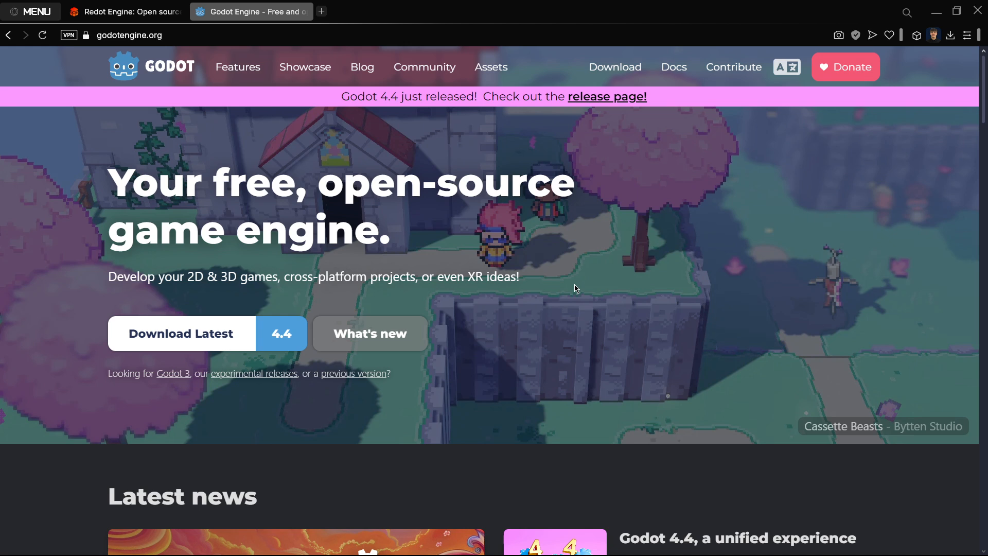
scroll(down, 3)
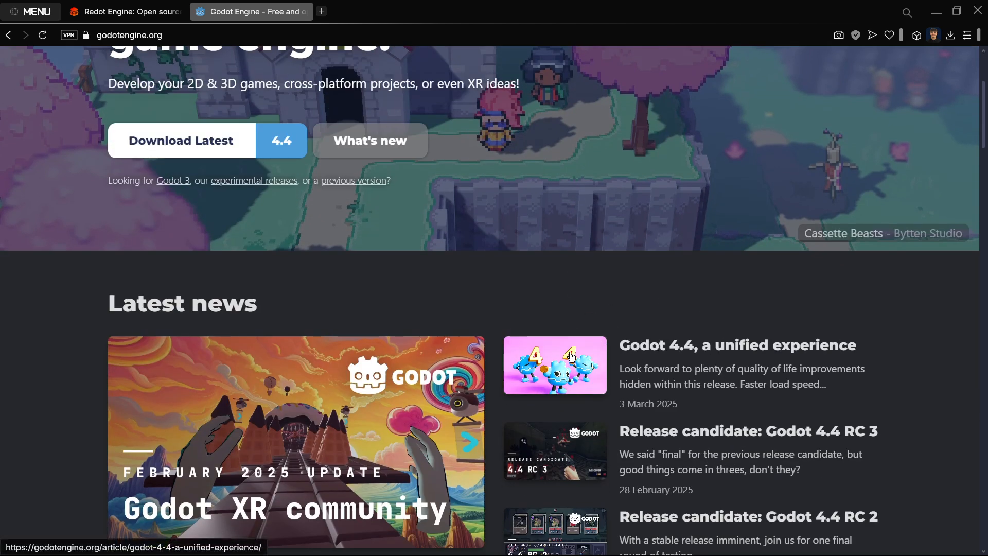
scroll(down, 3)
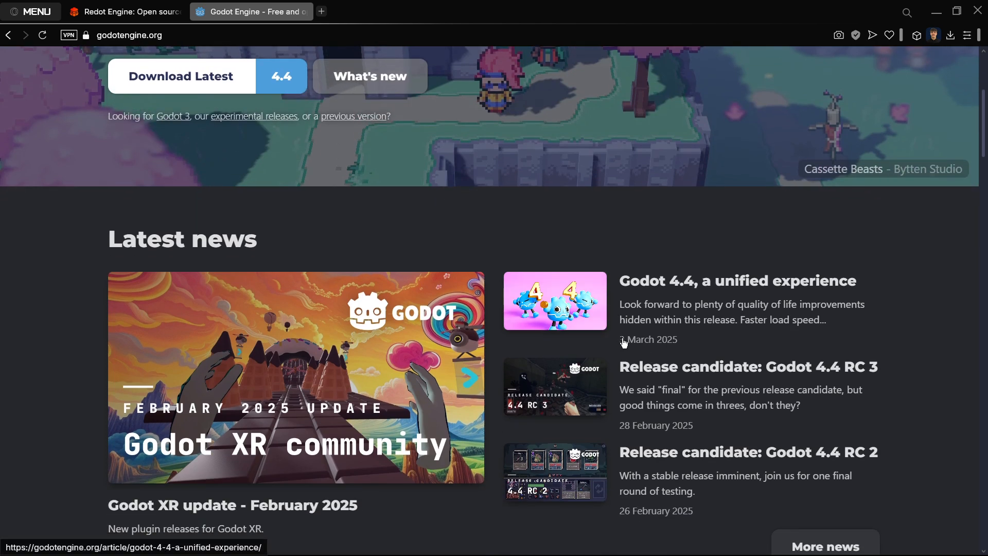
click(690, 300)
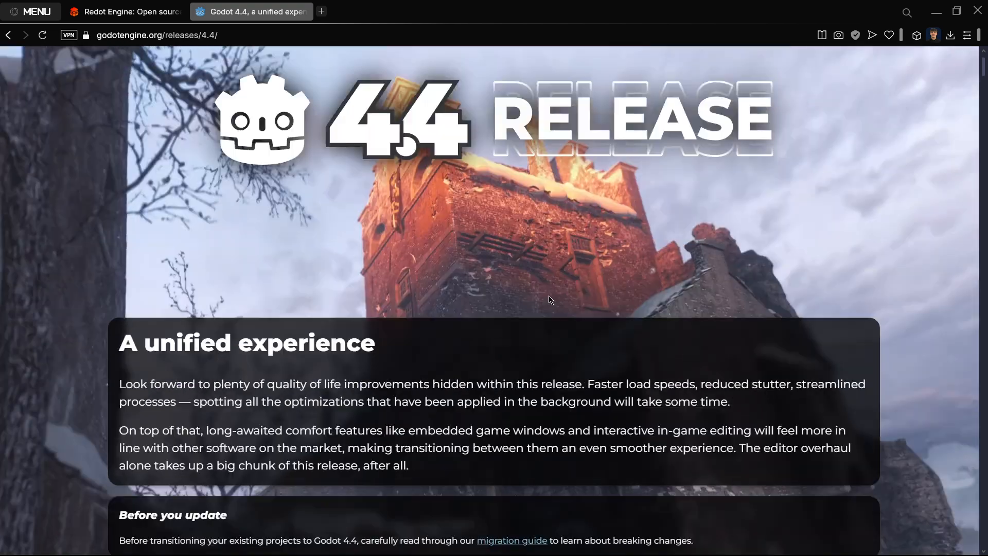
drag(144, 407, 375, 407)
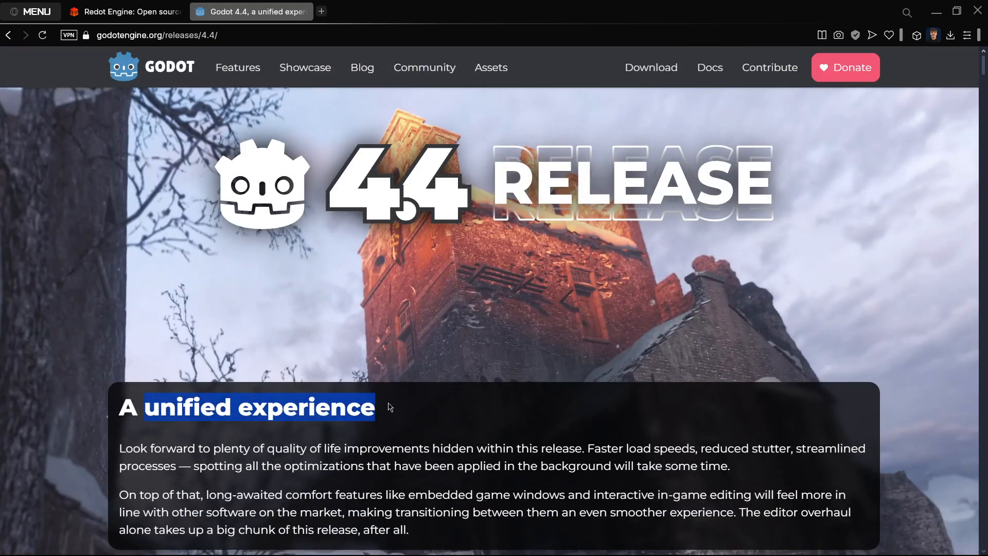
scroll(down, 3)
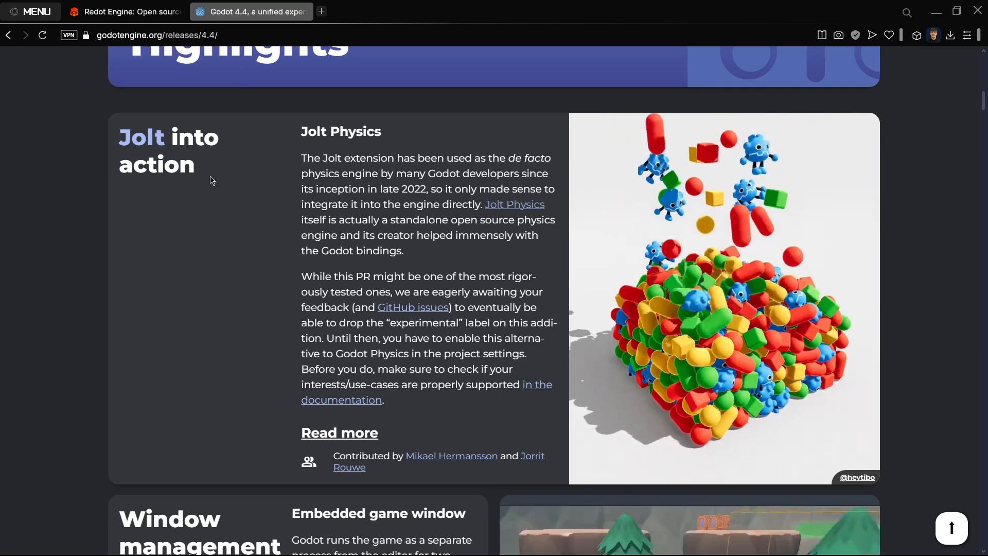
scroll(down, 3)
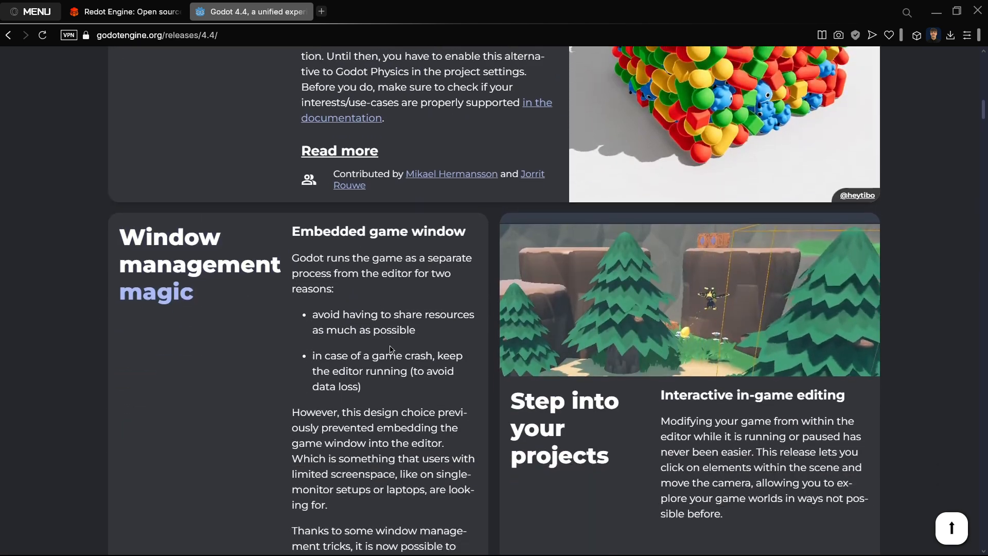
scroll(down, 3)
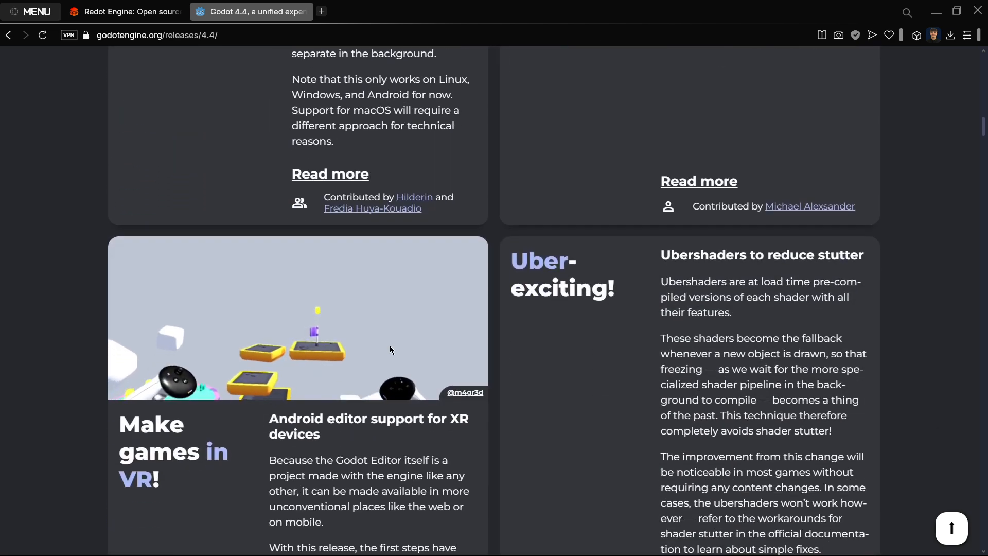
scroll(down, 3)
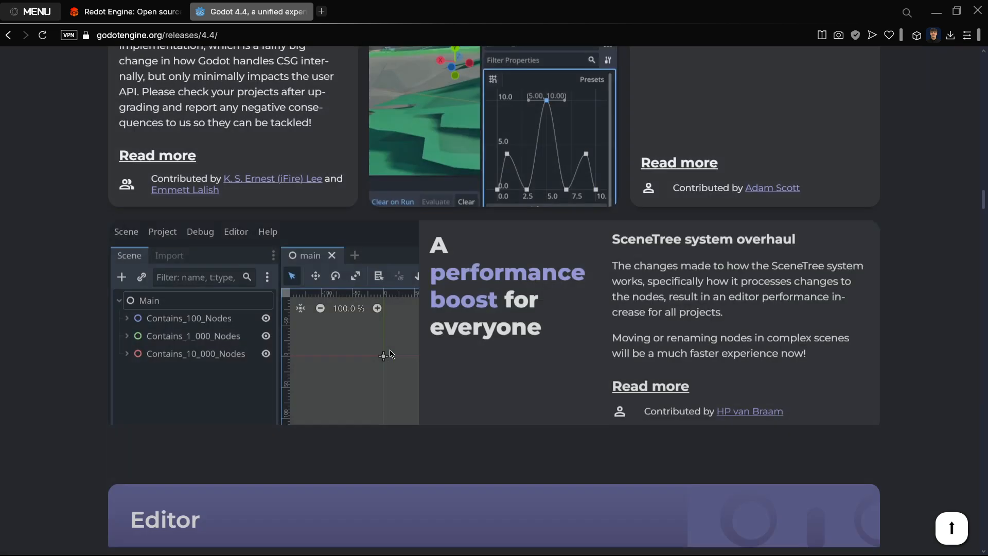
scroll(down, 3)
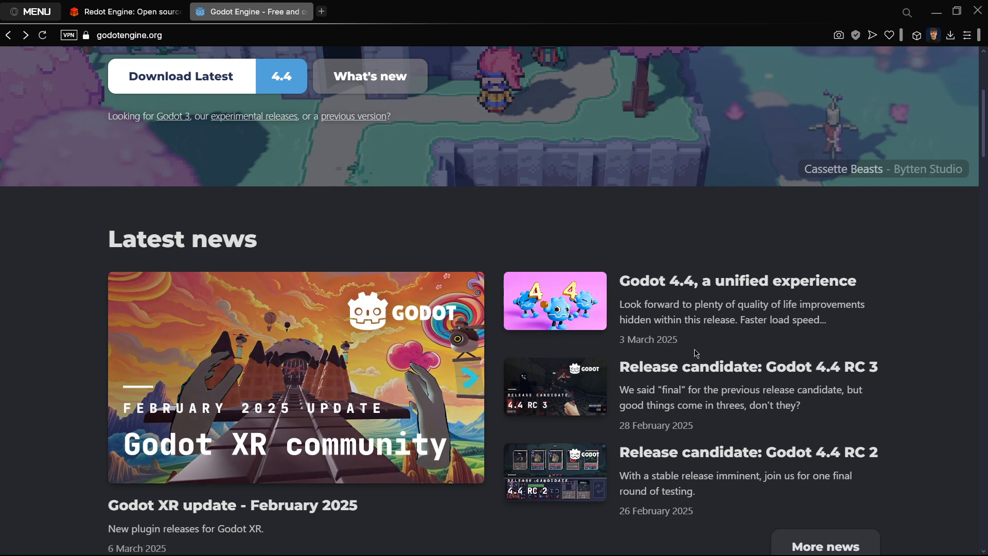
Show the Redot Engine homepage and scroll down to its Latest blog posts section
scroll(down, 3)
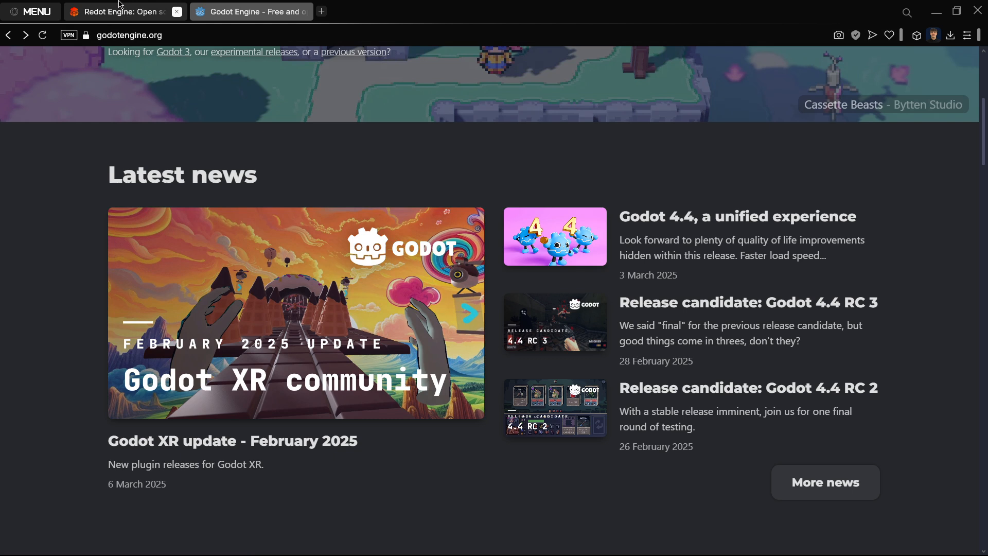
mouse_move(120, 11)
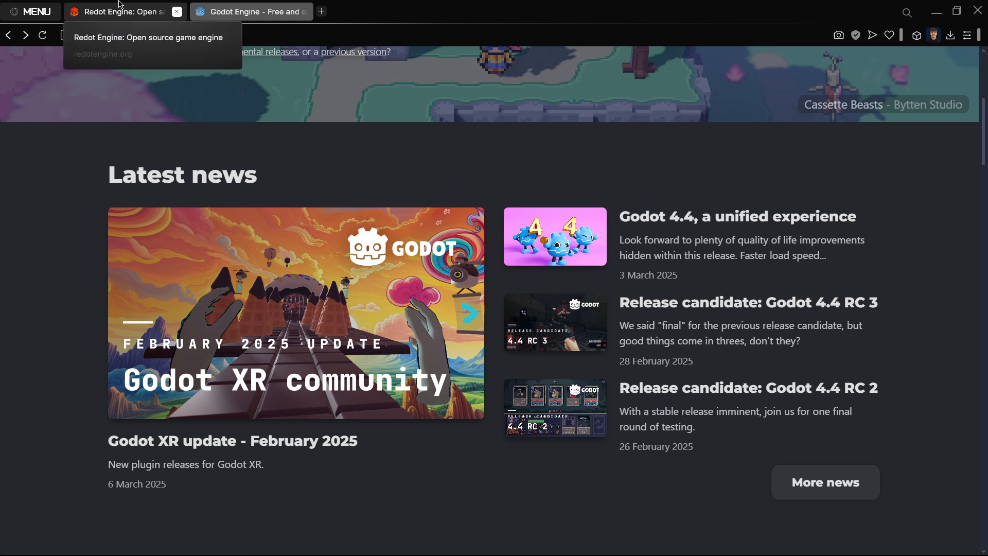
click(124, 11)
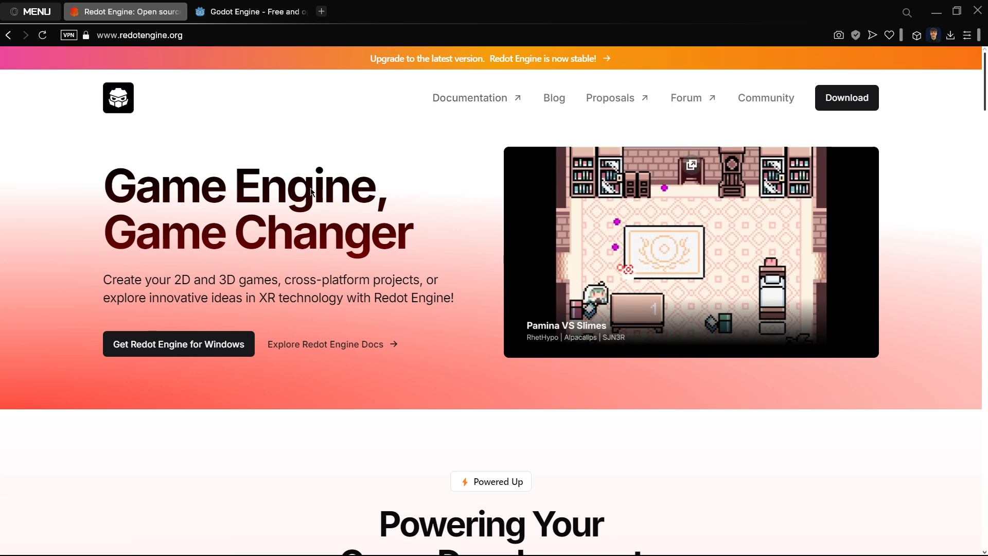
scroll(down, 3)
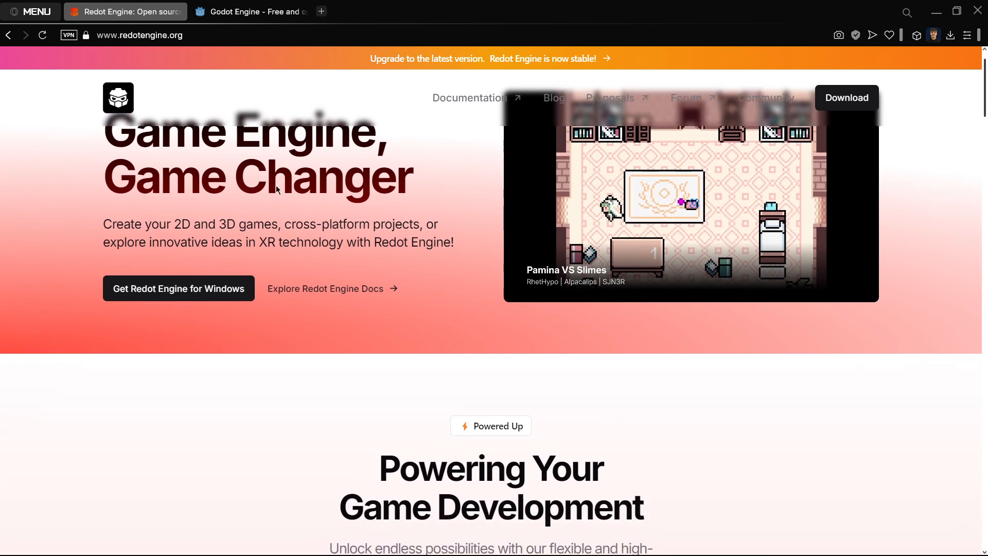
scroll(down, 3)
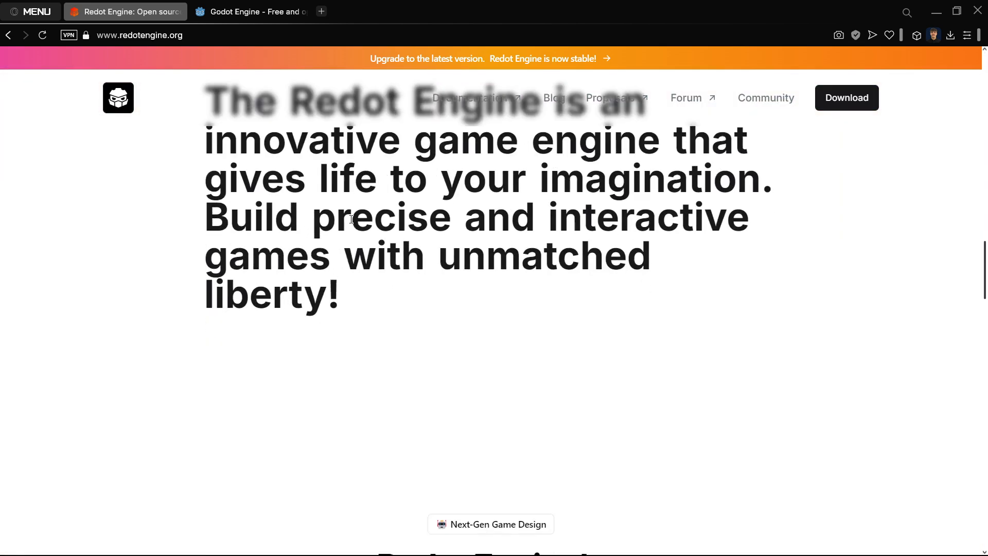
scroll(down, 3)
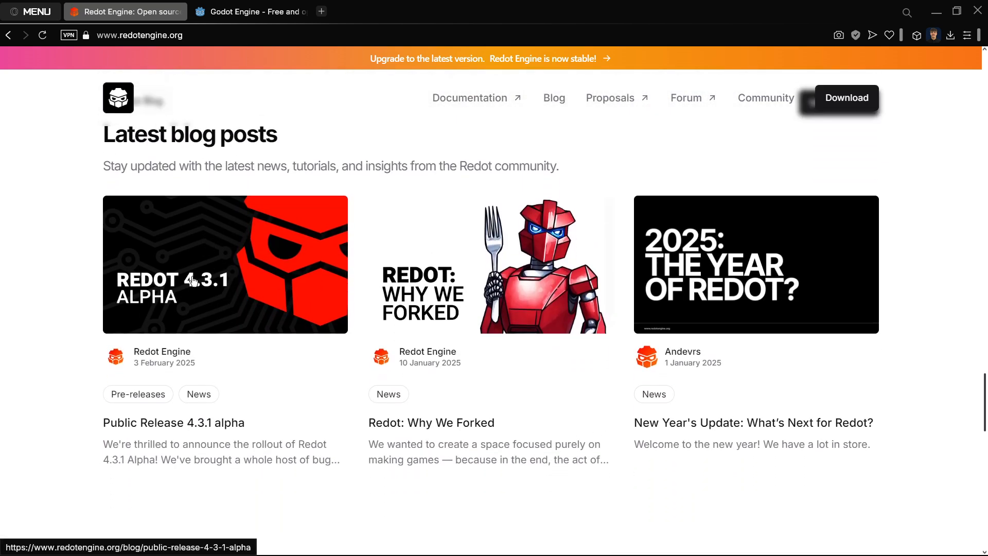
Glance at the Godot tab, then return to the Redot Engine tab
click(250, 12)
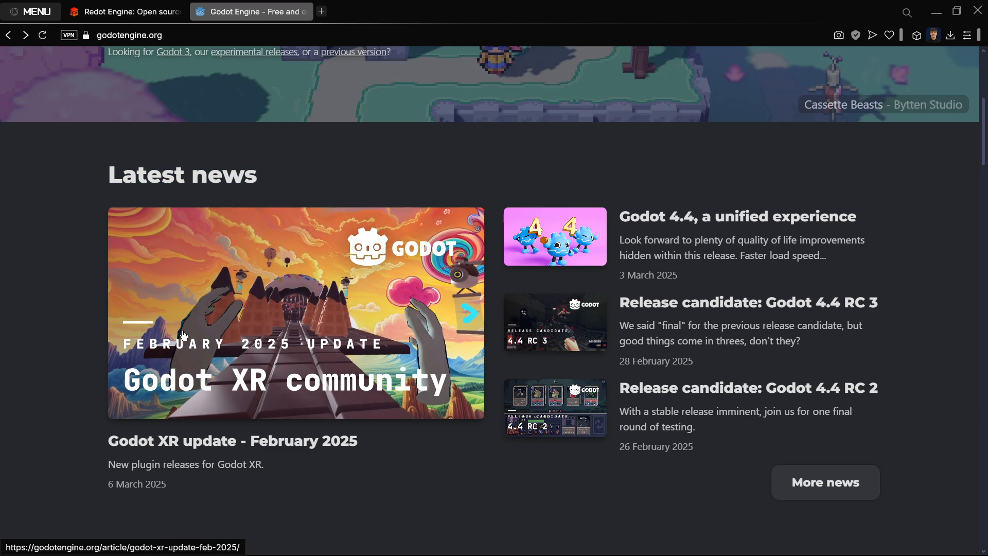
click(125, 11)
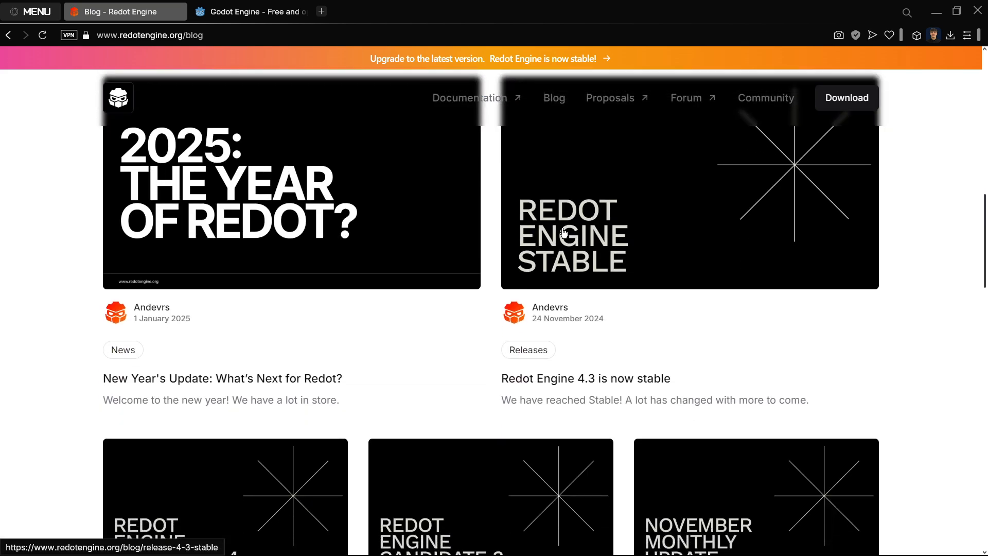
Scroll the Redot blog down past the 4.3.1 alpha post
scroll(down, 3)
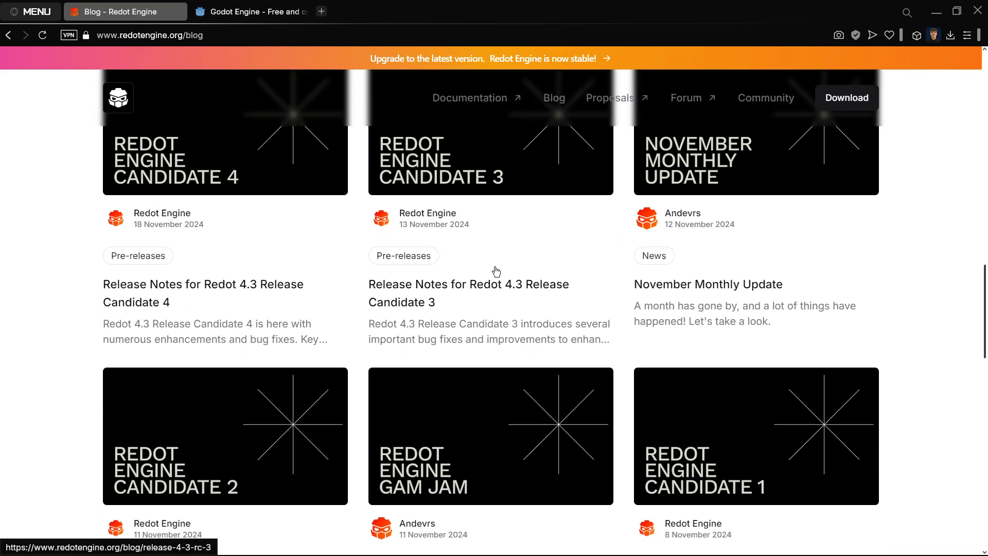
scroll(up, 3)
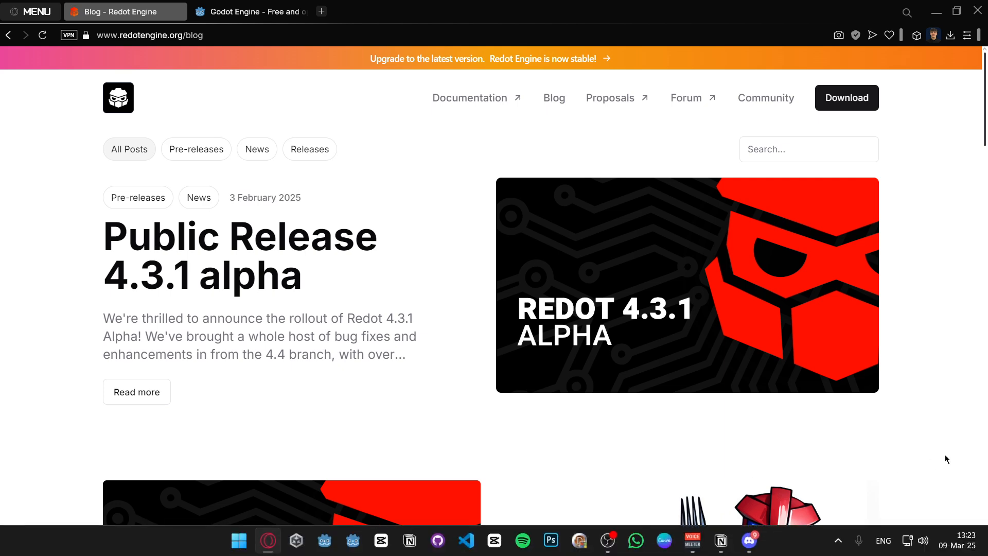
scroll(down, 3)
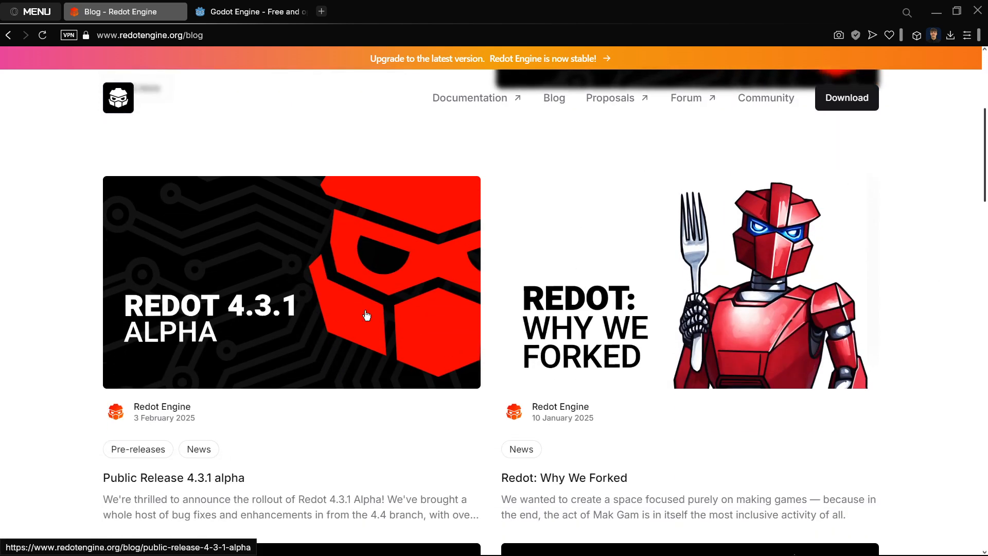
scroll(down, 3)
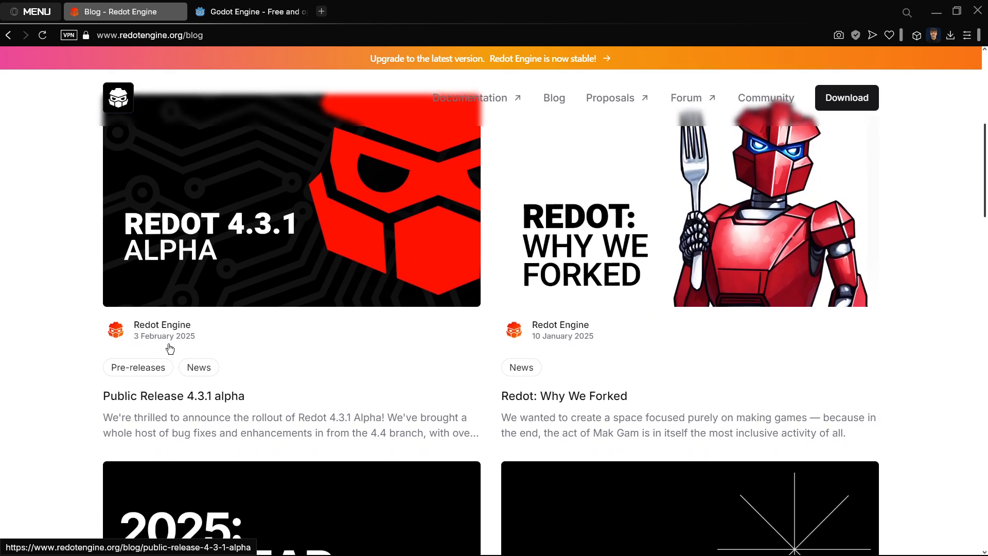
mouse_move(556, 336)
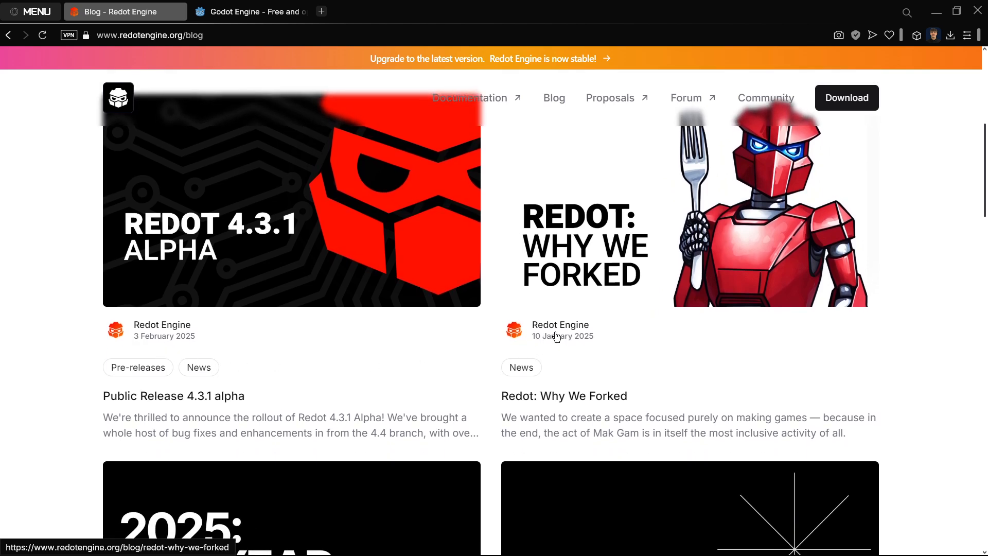
mouse_move(488, 345)
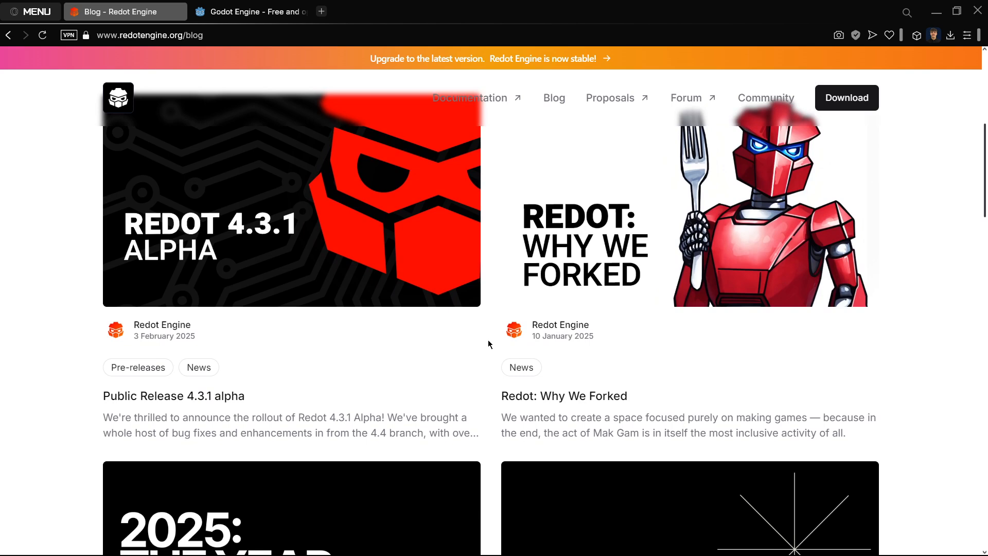
Browse the November 2024 release-candidate posts, then scroll back toward the top
scroll(down, 3)
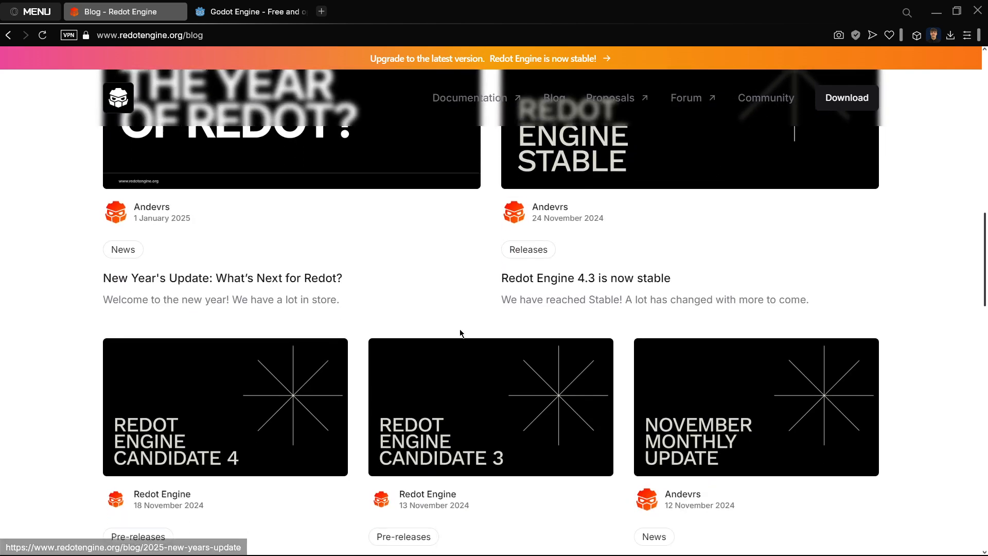
scroll(down, 3)
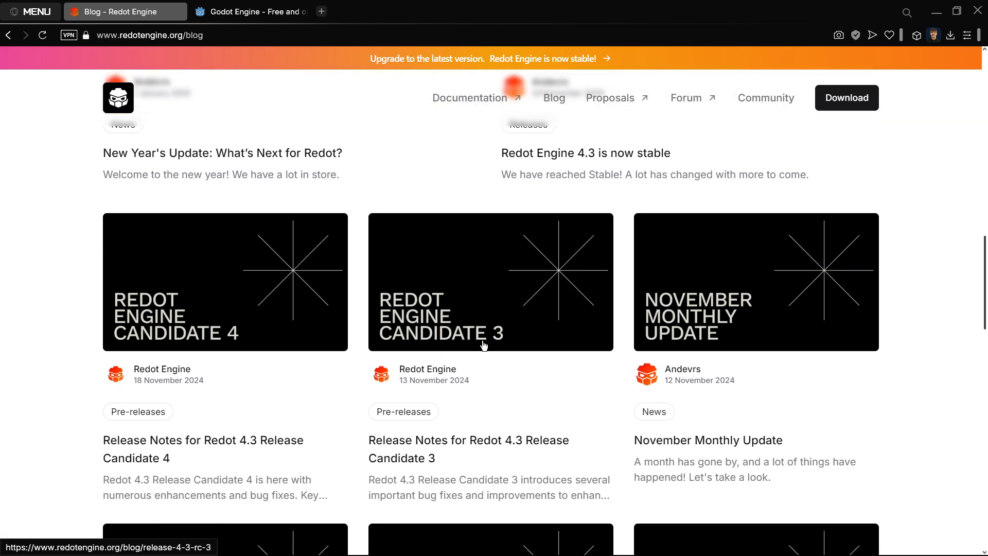
scroll(down, 3)
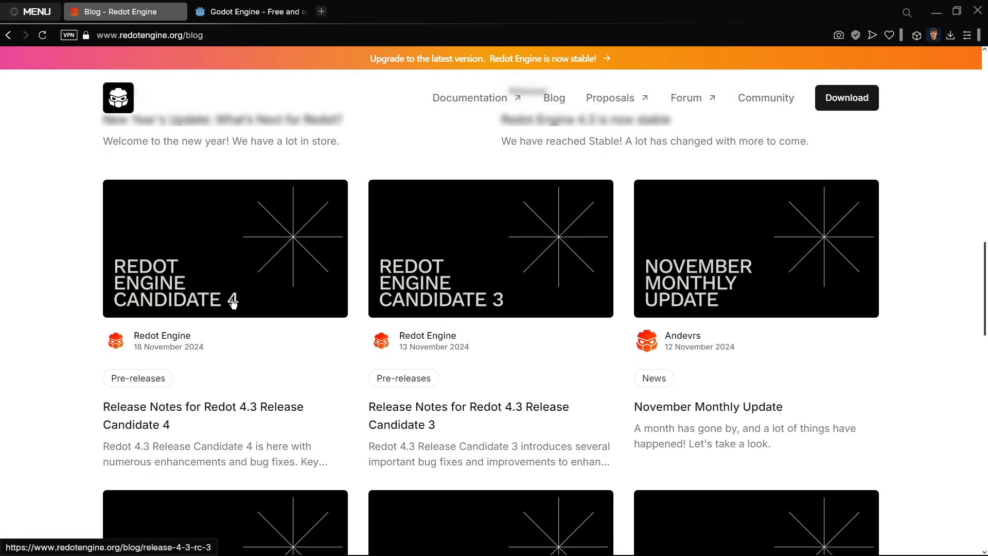
scroll(down, 3)
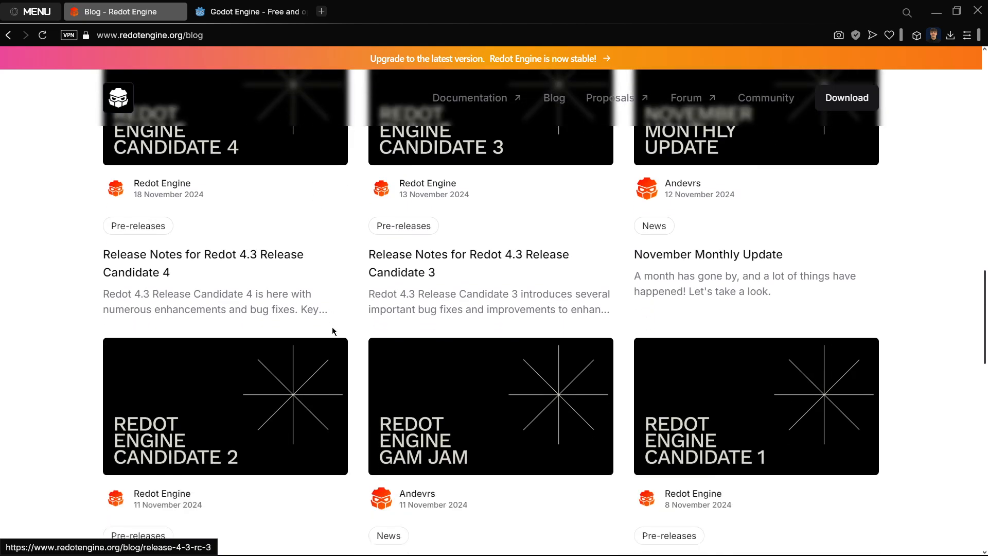
scroll(down, 3)
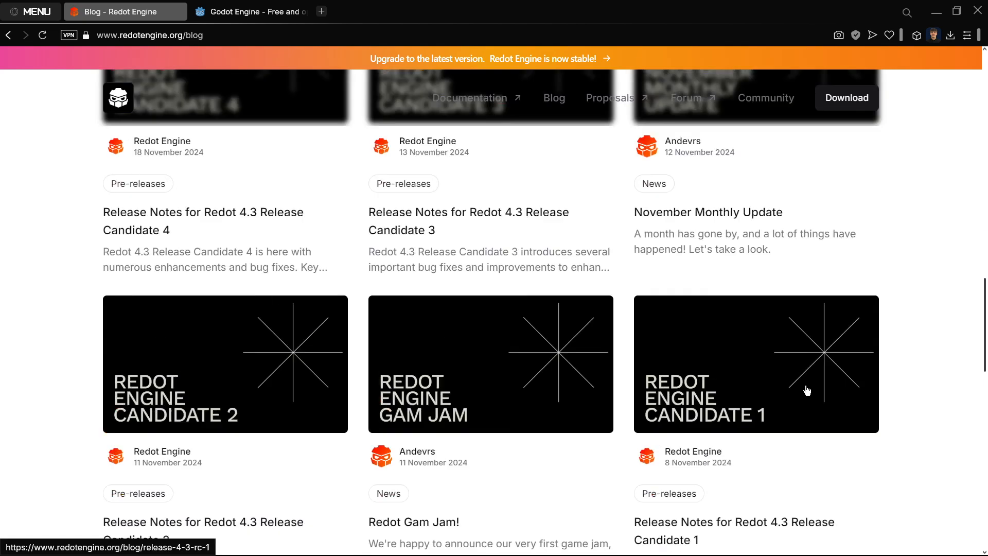
scroll(up, 3)
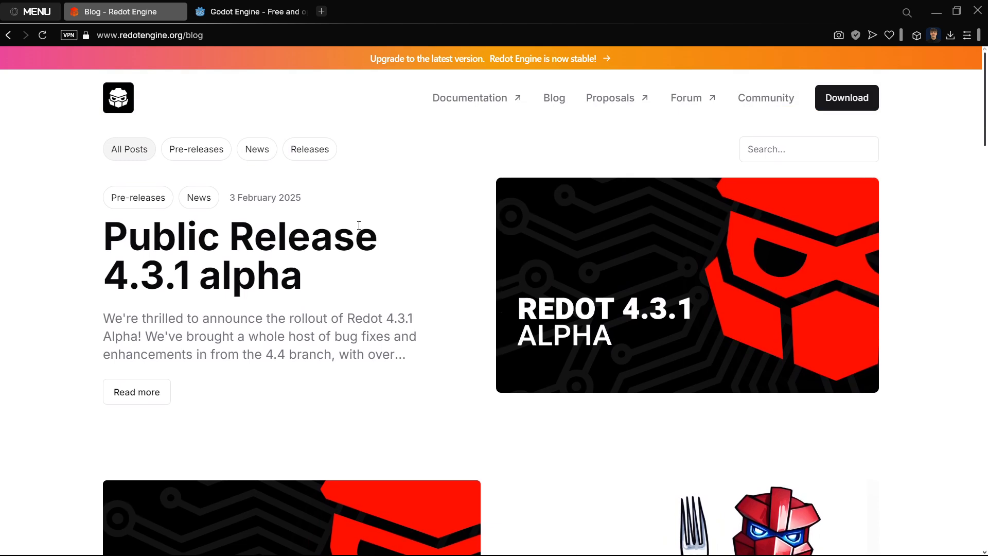
mouse_move(239, 289)
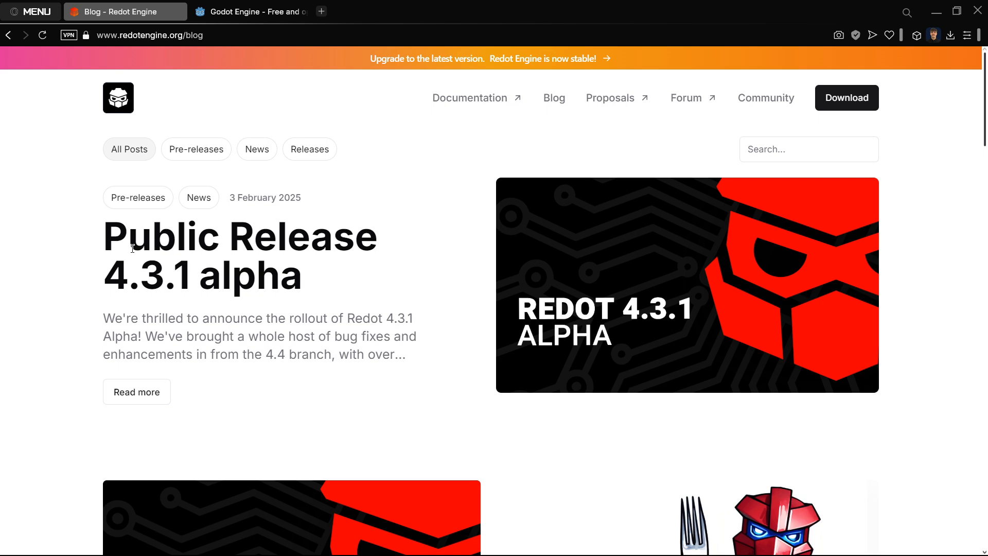
Open Godot's Development Fund page and scroll to its donation and member stats
click(250, 11)
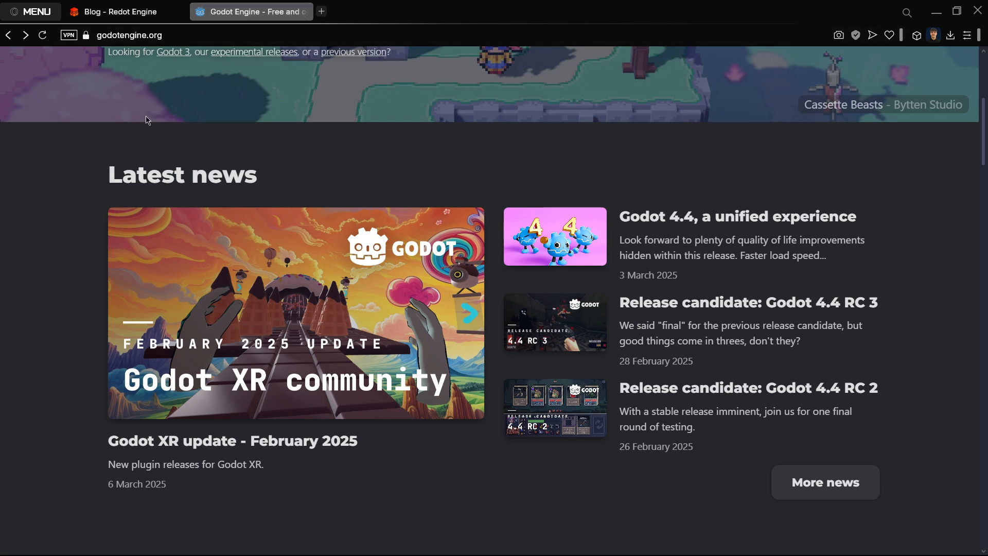
mouse_move(56, 236)
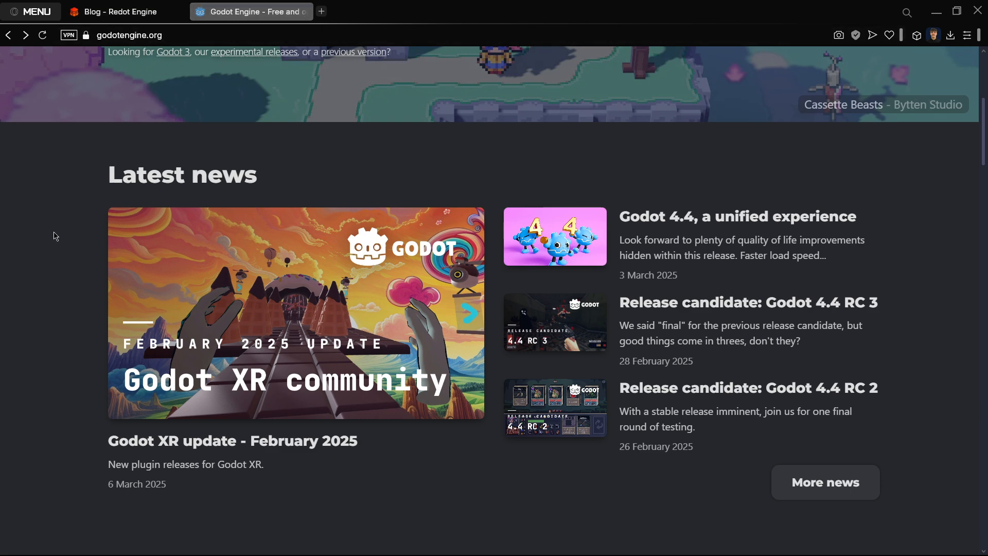
scroll(up, 3)
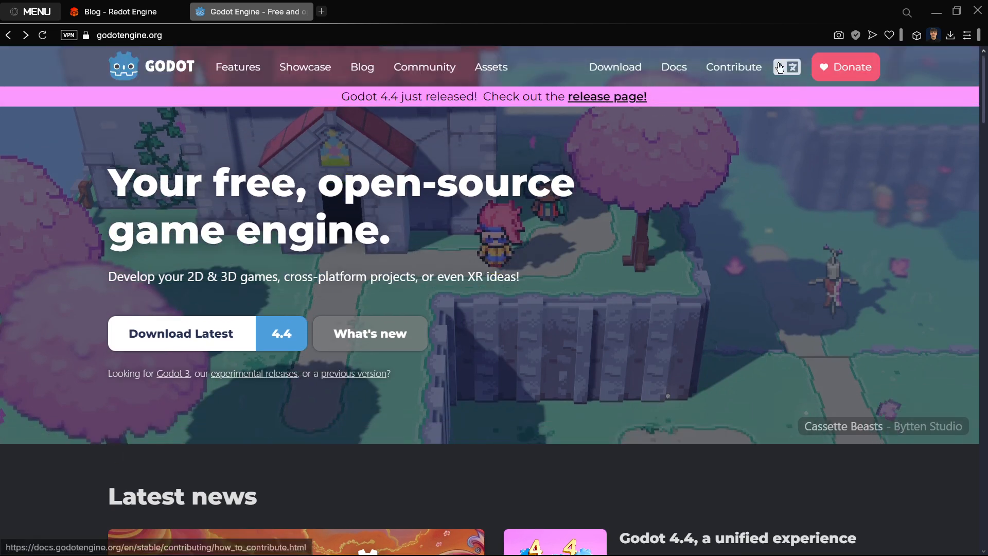
click(846, 67)
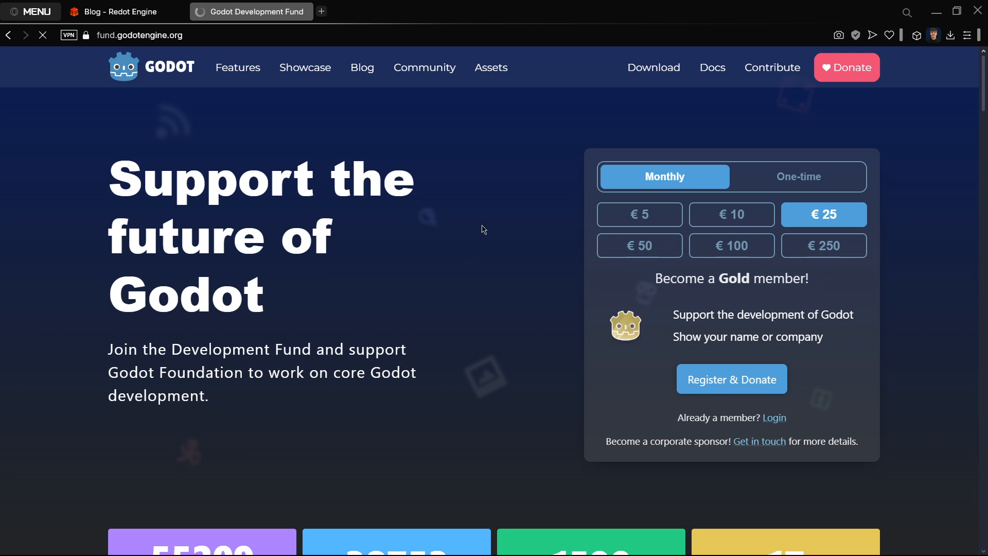
scroll(down, 3)
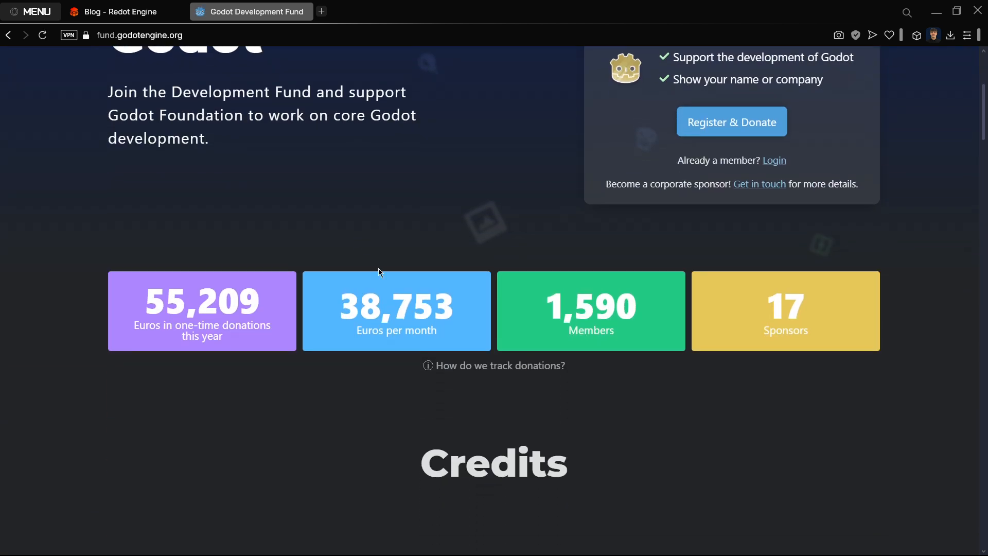
scroll(down, 3)
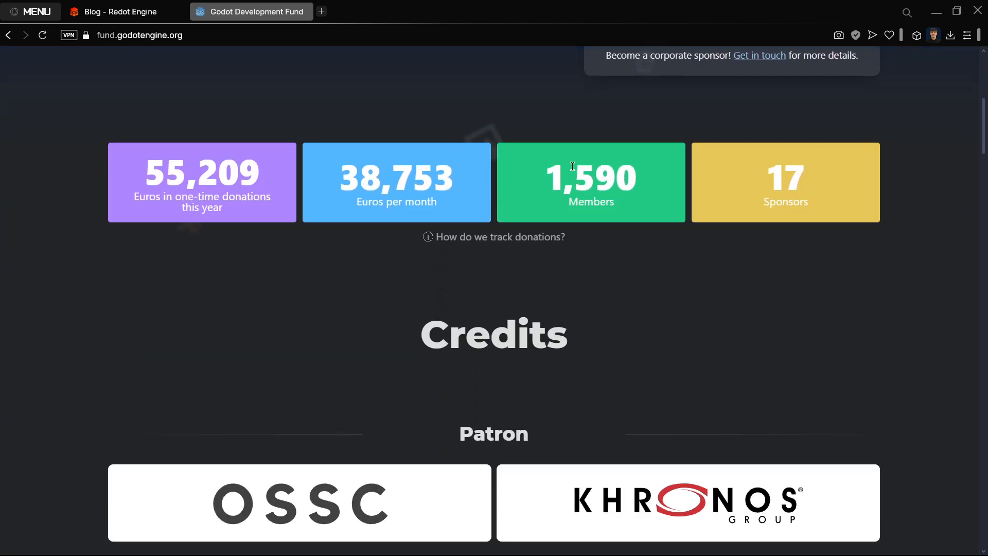
mouse_move(623, 209)
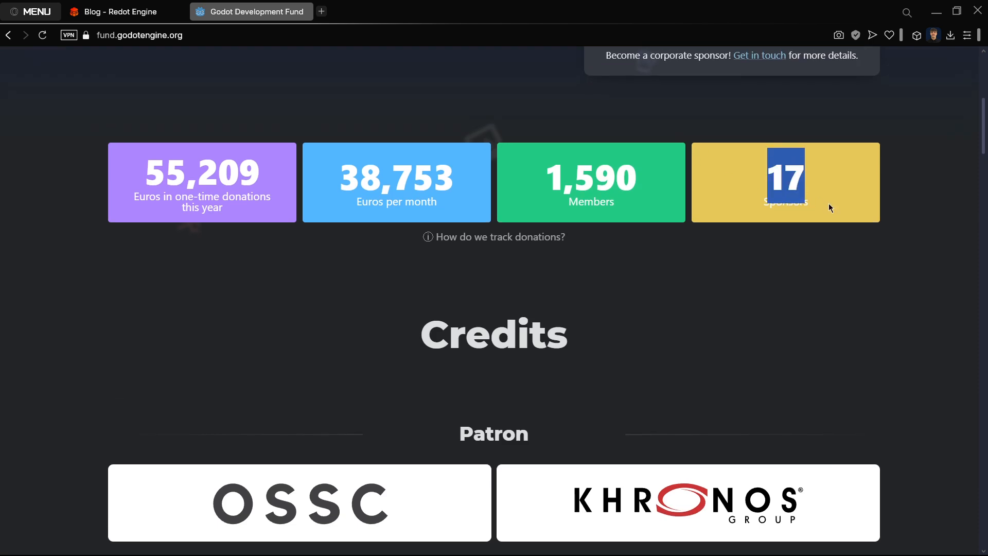
Compare with the Redot blog tab, then return to Godot's Latest news
click(124, 11)
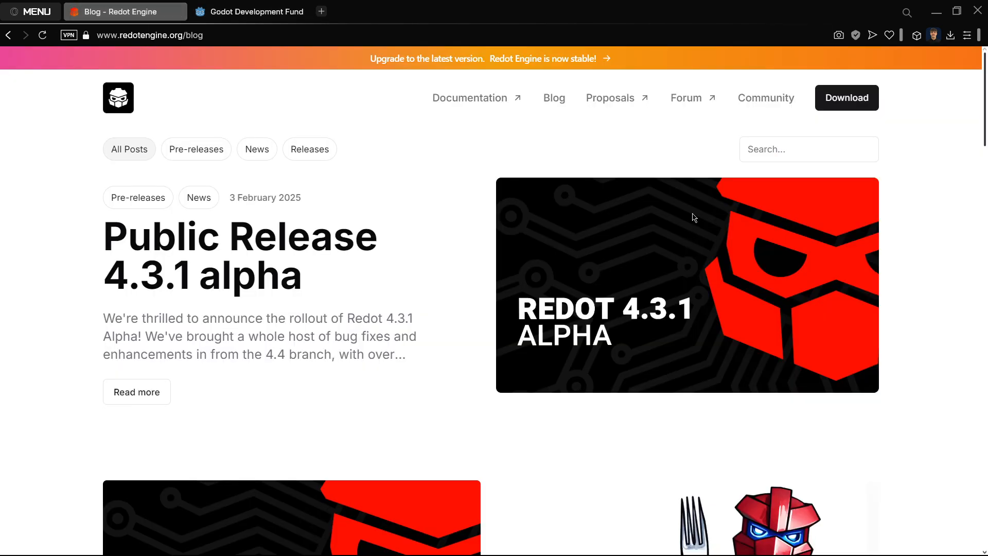
mouse_move(574, 140)
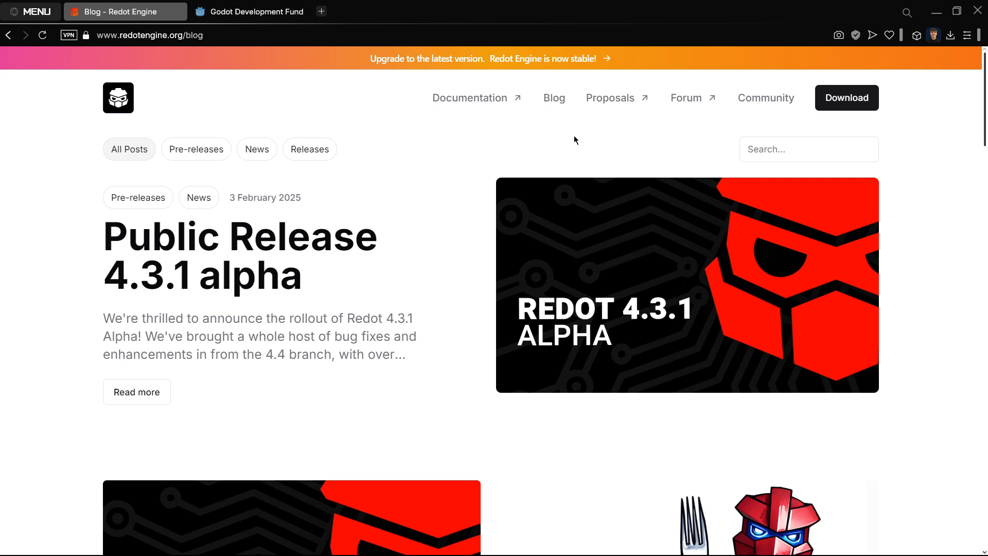
mouse_move(574, 140)
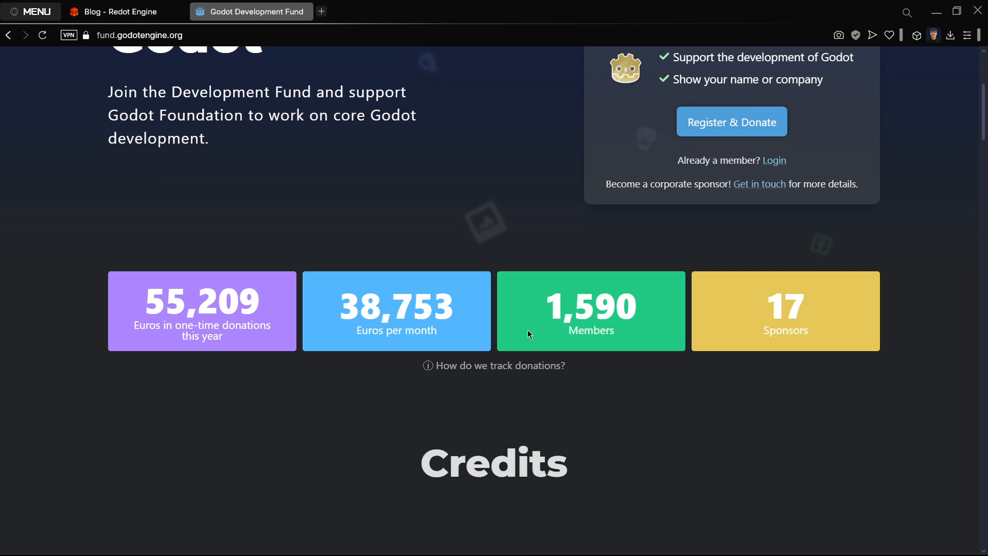
scroll(up, 3)
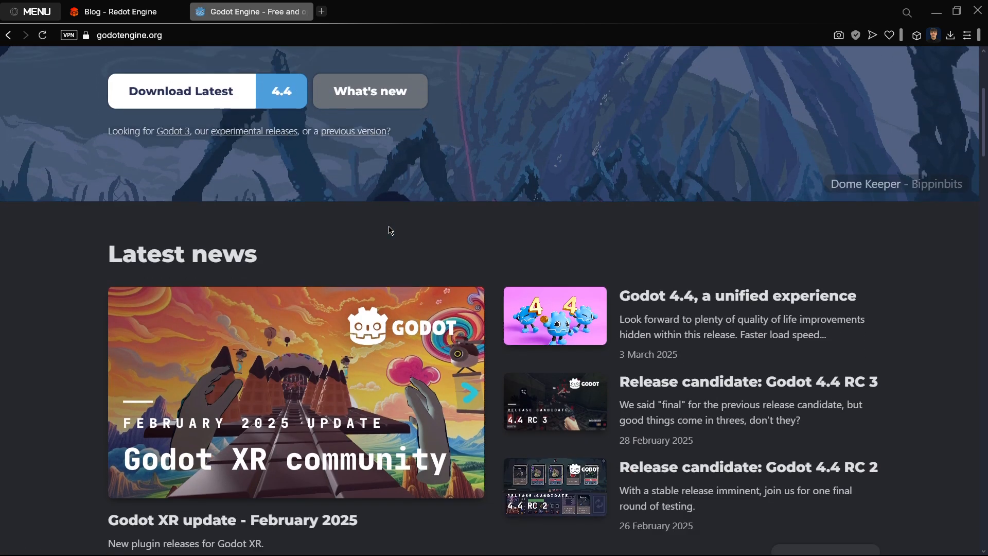
scroll(down, 3)
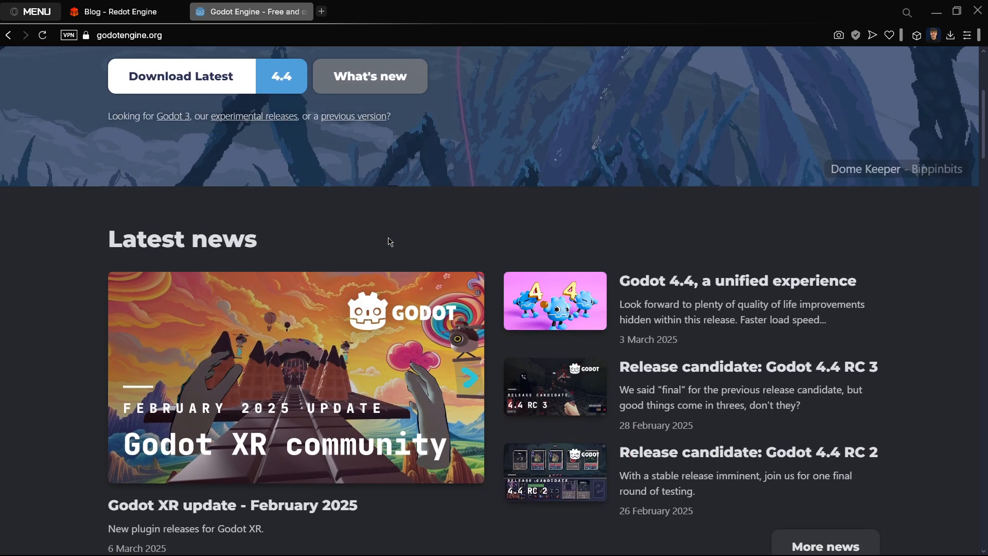
mouse_move(376, 302)
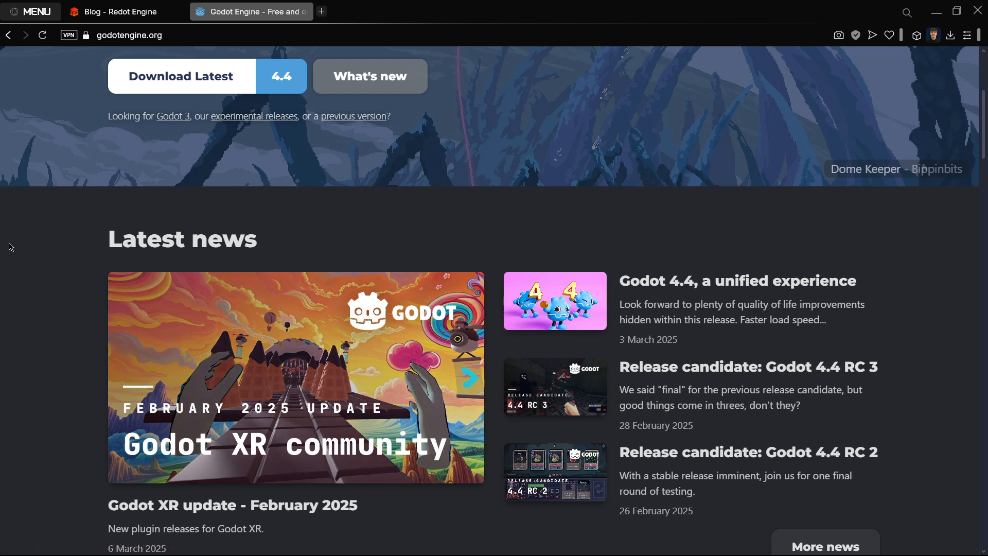
mouse_move(9, 246)
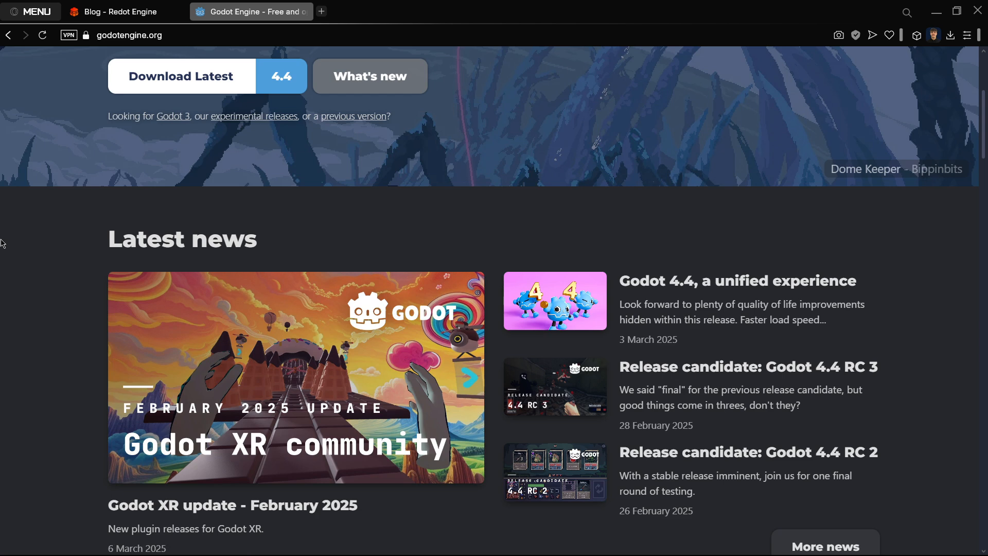
mouse_move(36, 258)
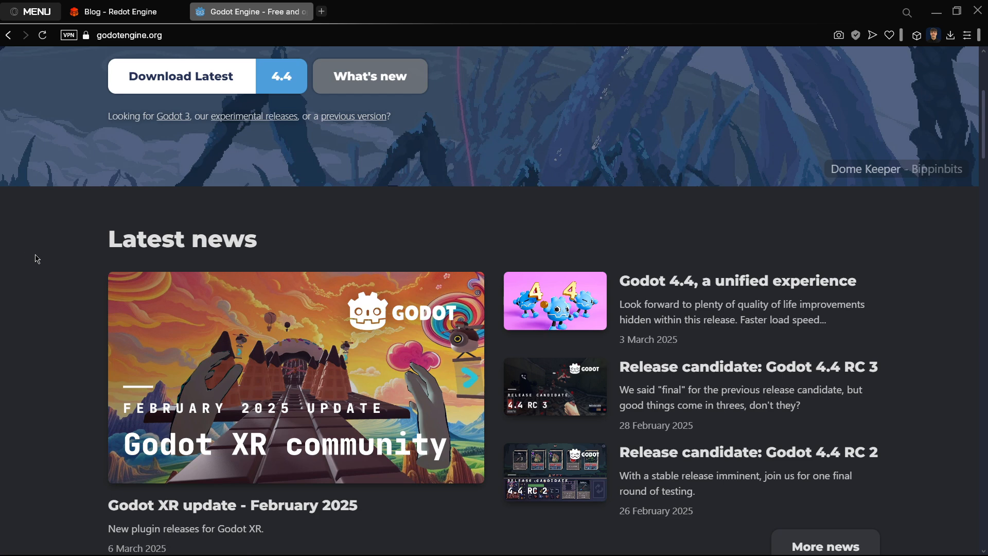
scroll(down, 3)
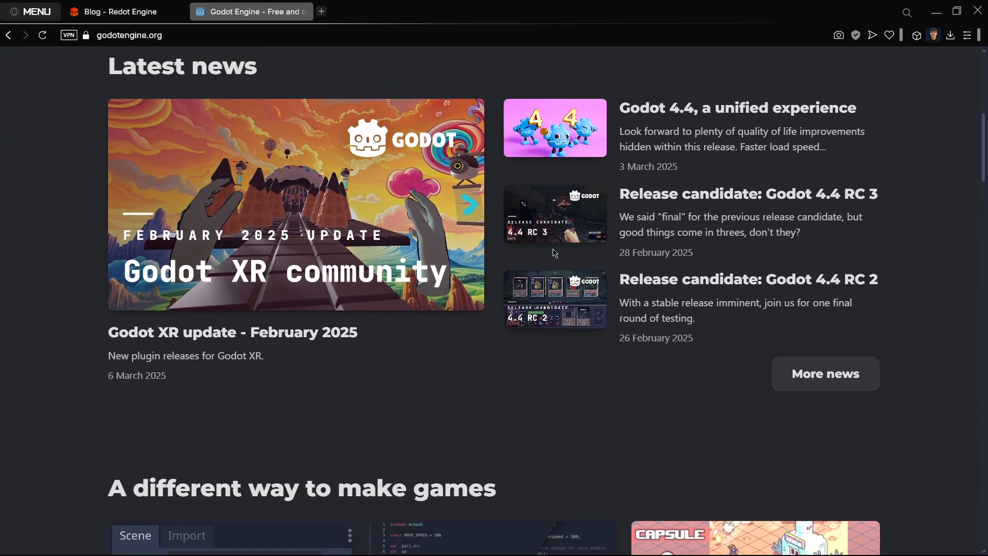
Read 'Godot 4.4, a unified experience' down to the Shadowmasks for LightmapGI highlight
click(736, 108)
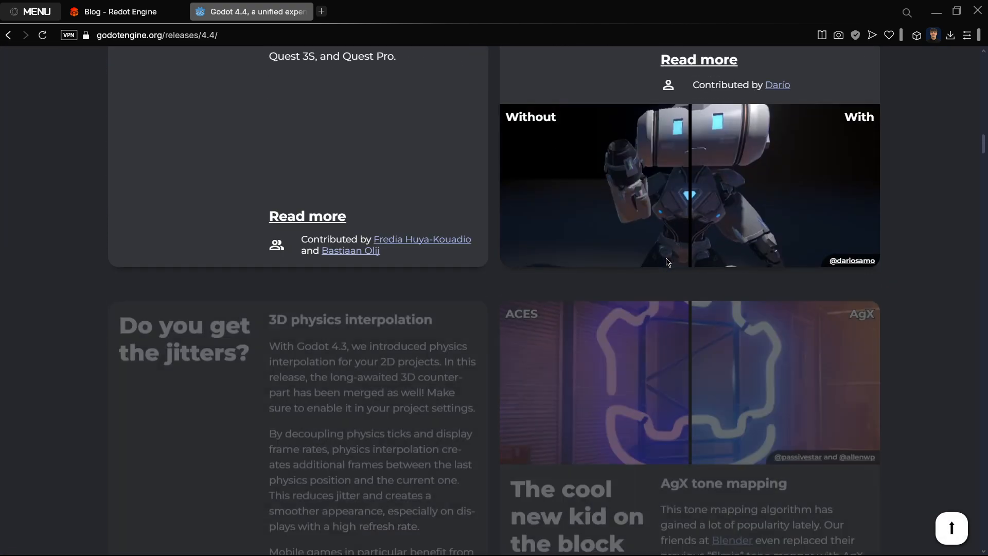
scroll(down, 3)
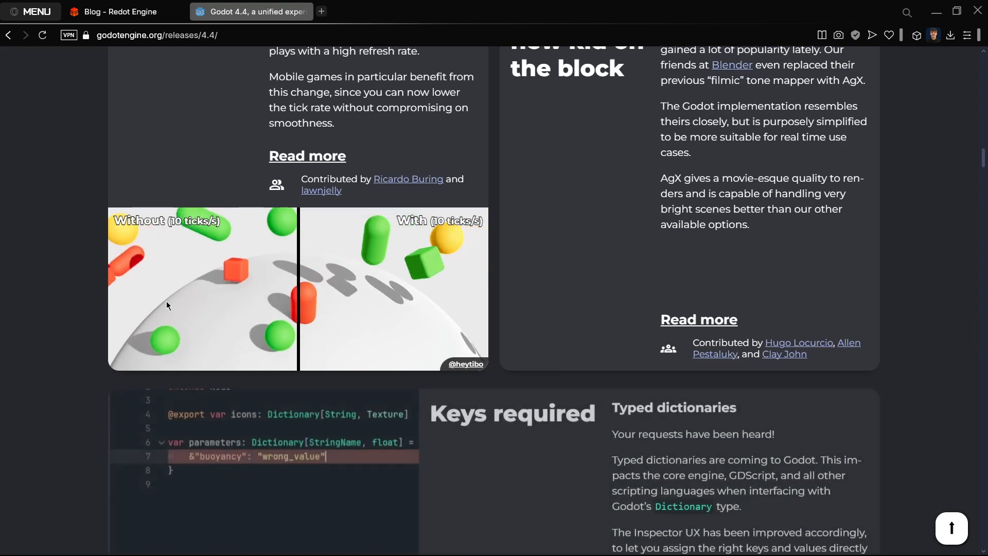
scroll(down, 3)
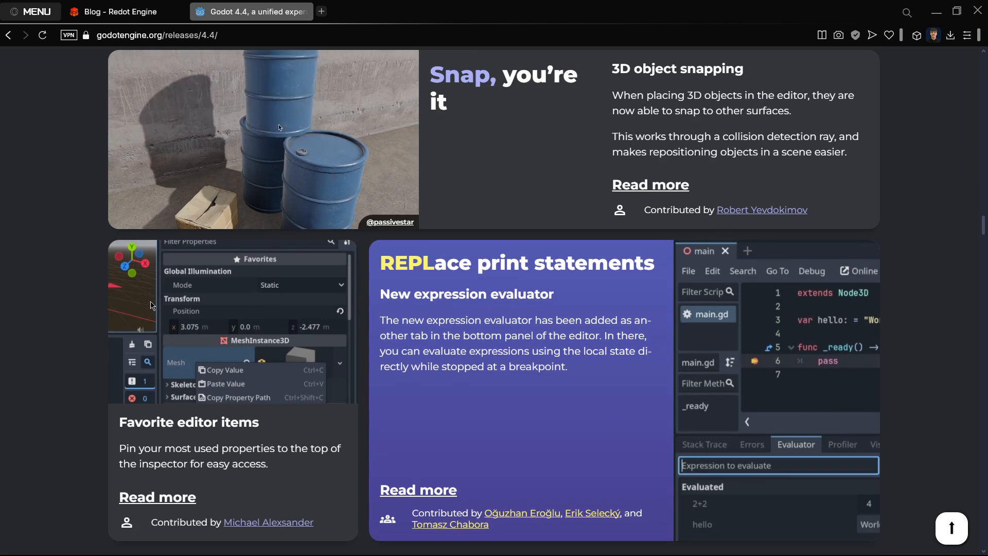
scroll(down, 3)
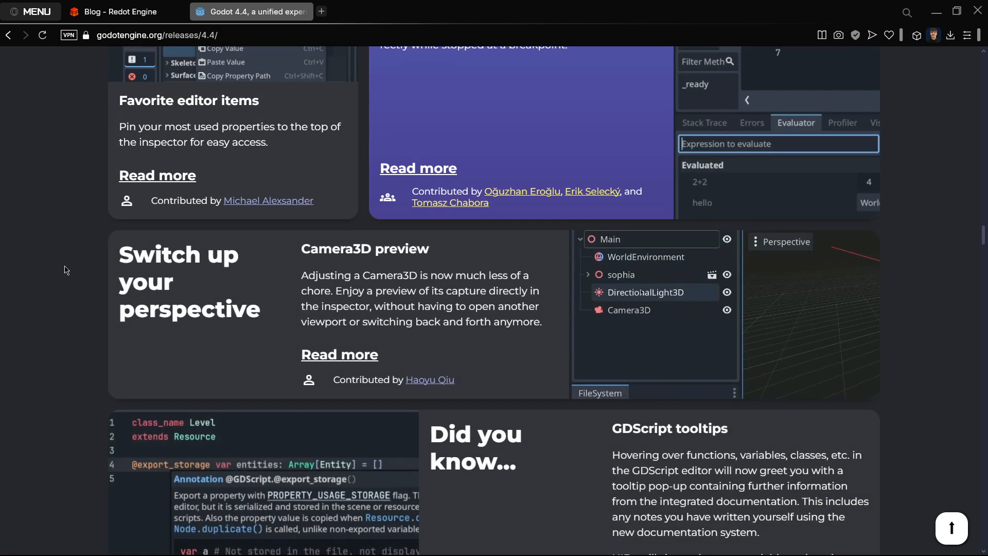
scroll(down, 3)
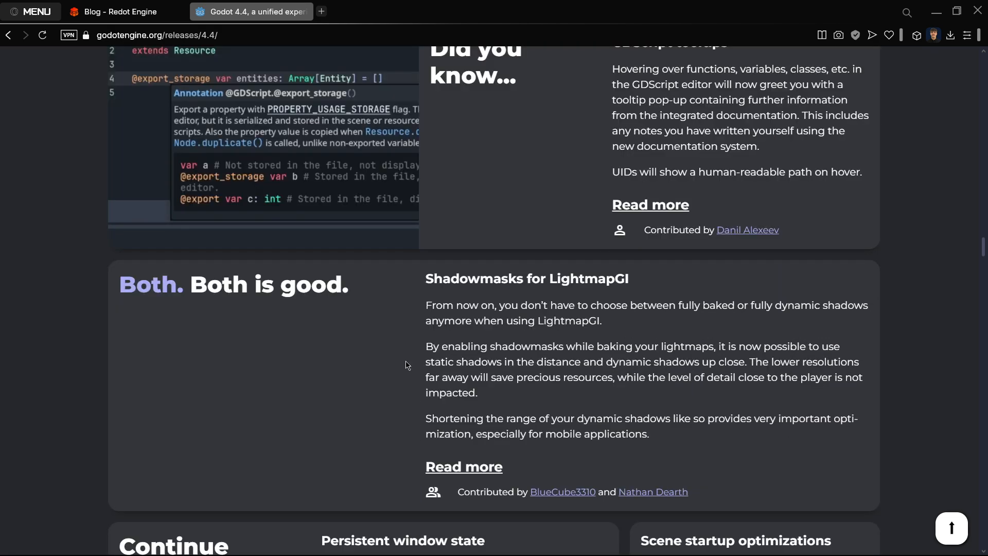
mouse_move(533, 319)
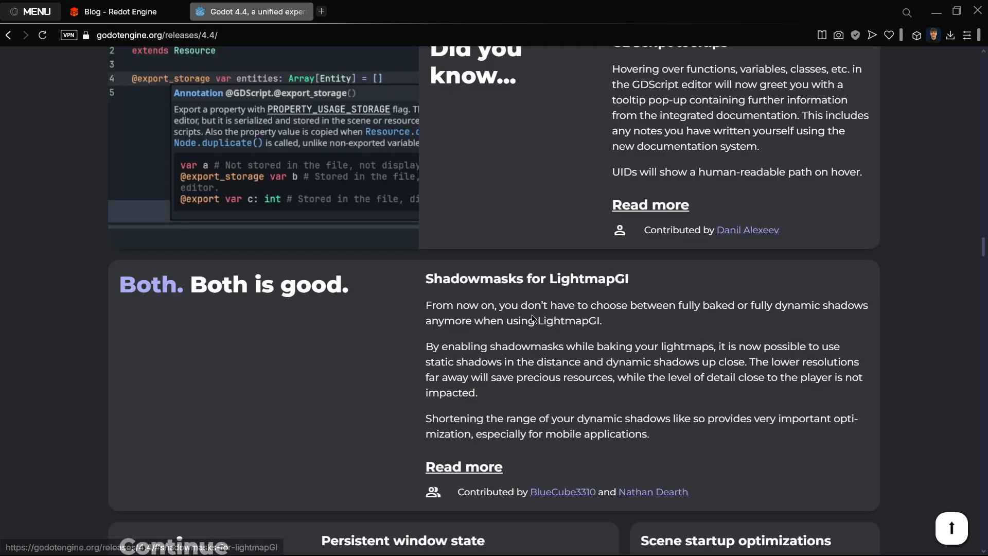
scroll(down, 3)
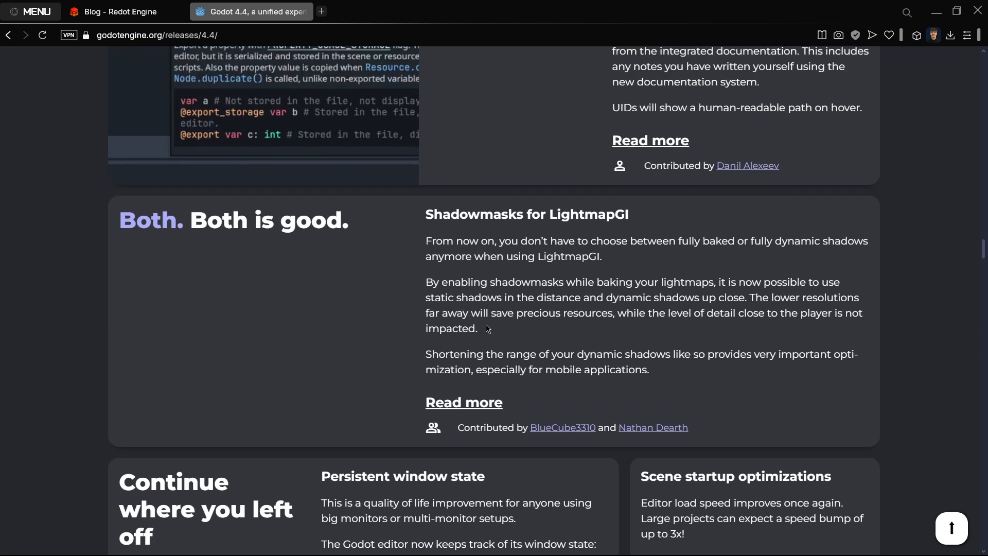
mouse_move(557, 344)
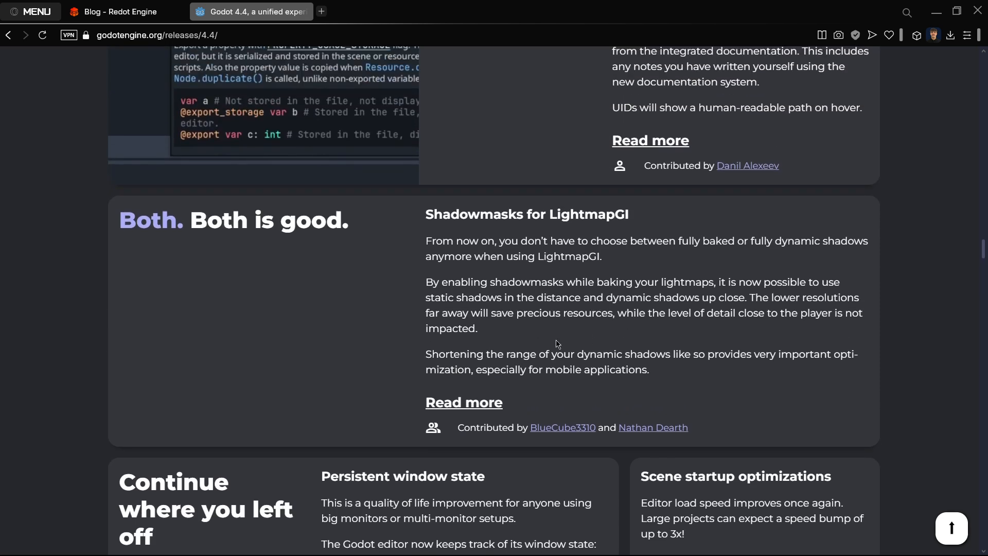
mouse_move(601, 348)
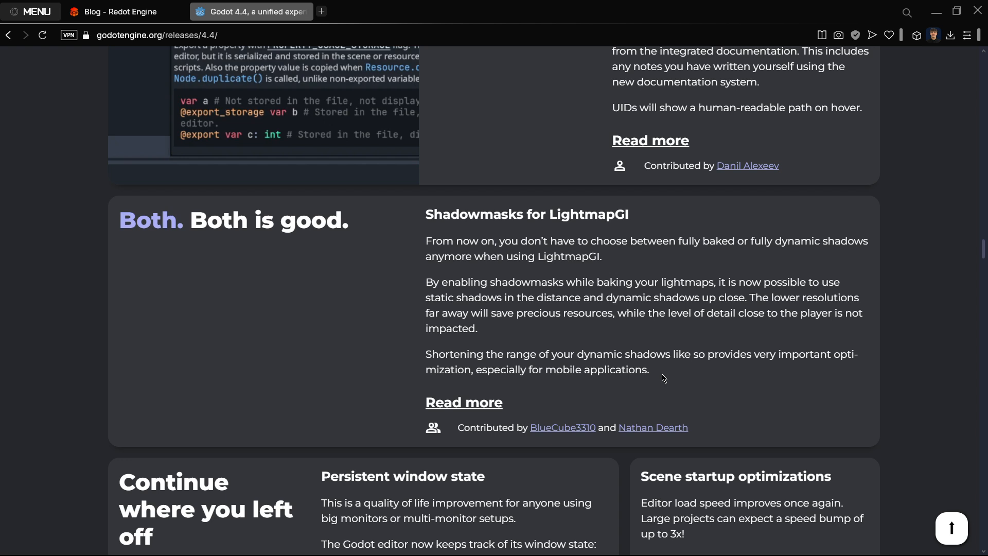
mouse_move(808, 291)
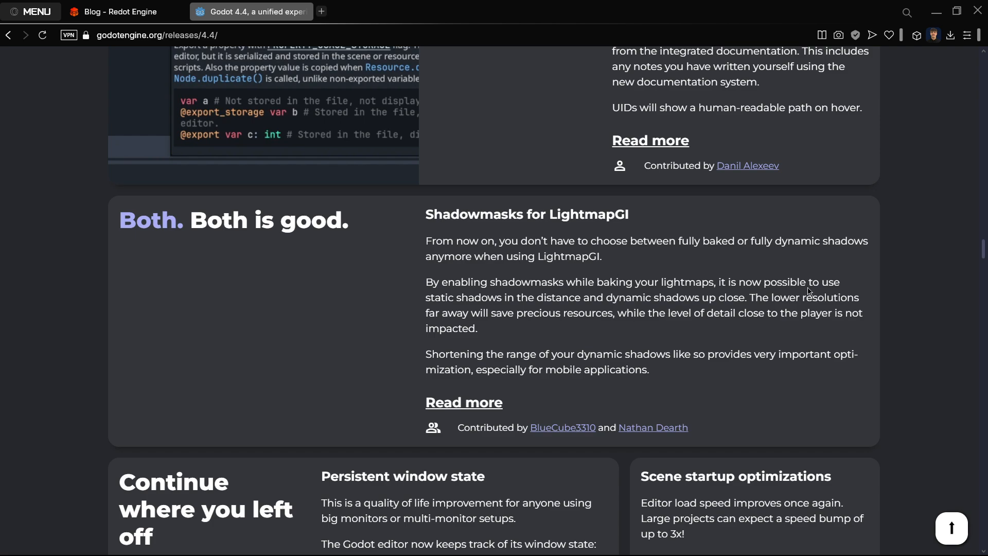
scroll(down, 3)
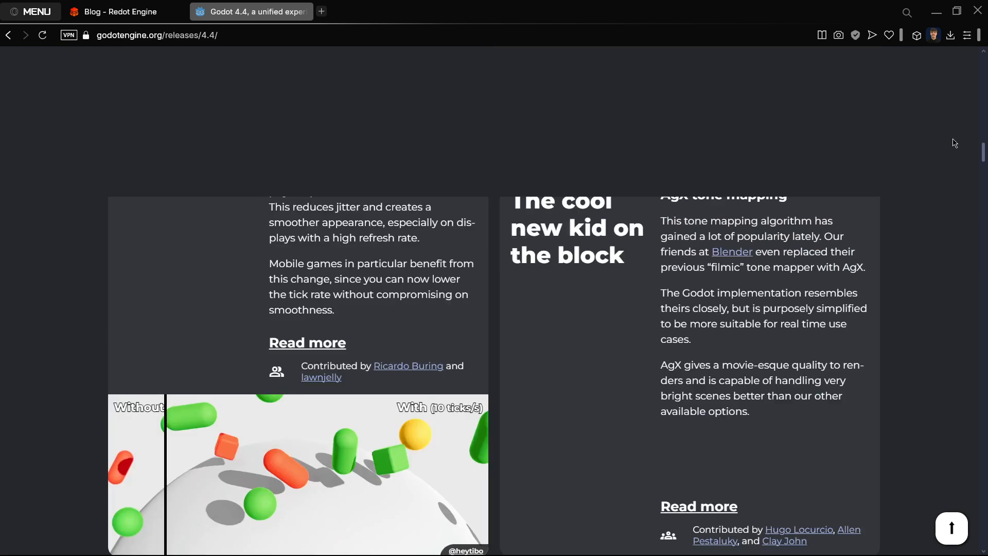
scroll(up, 3)
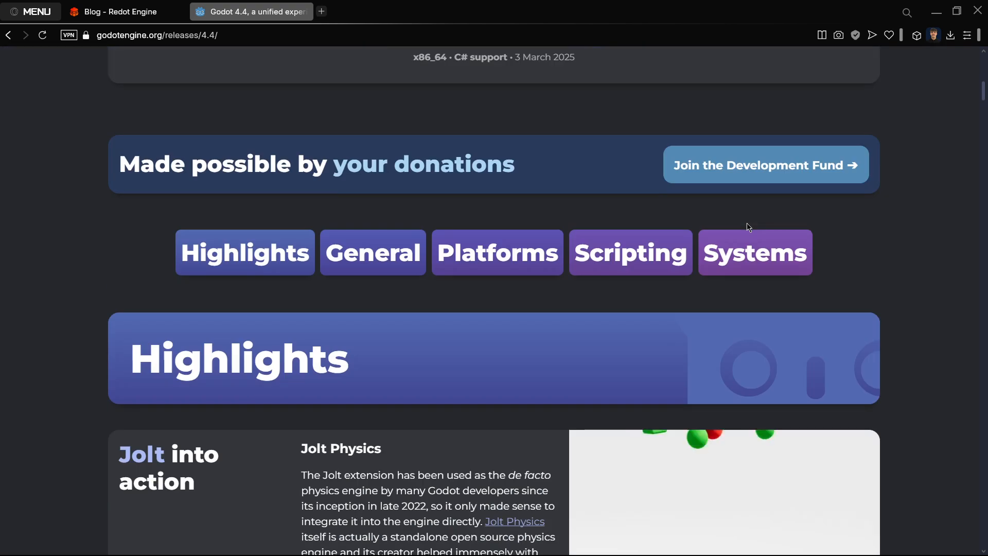
scroll(down, 3)
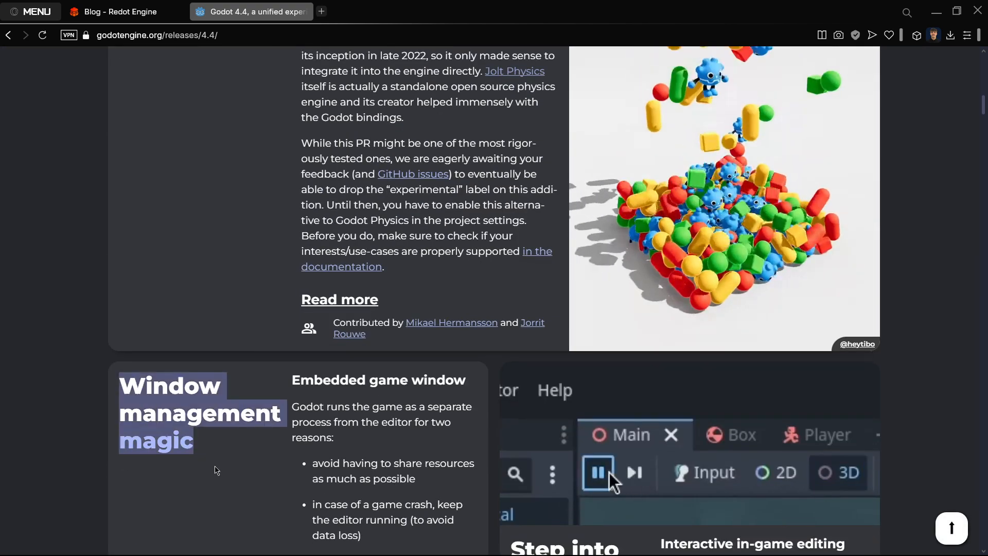
scroll(up, 3)
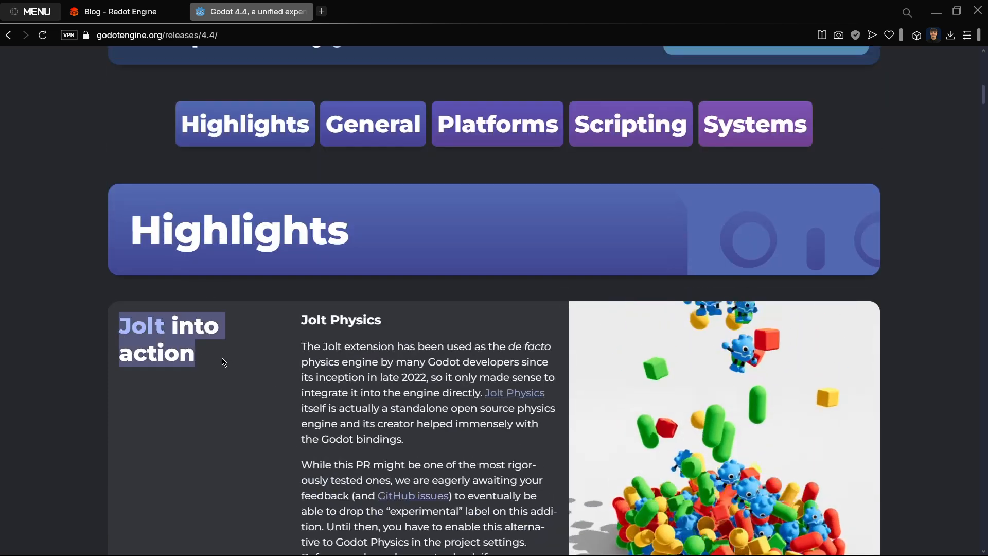
scroll(down, 3)
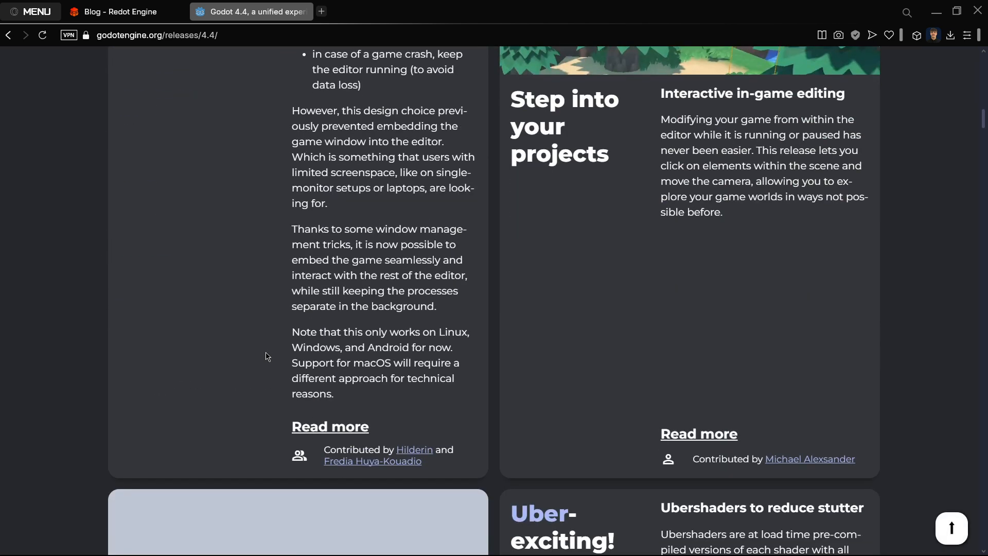
Read the Redot 'Public Release 4.3.1 alpha' post down through its Enhancements and fixes
click(120, 12)
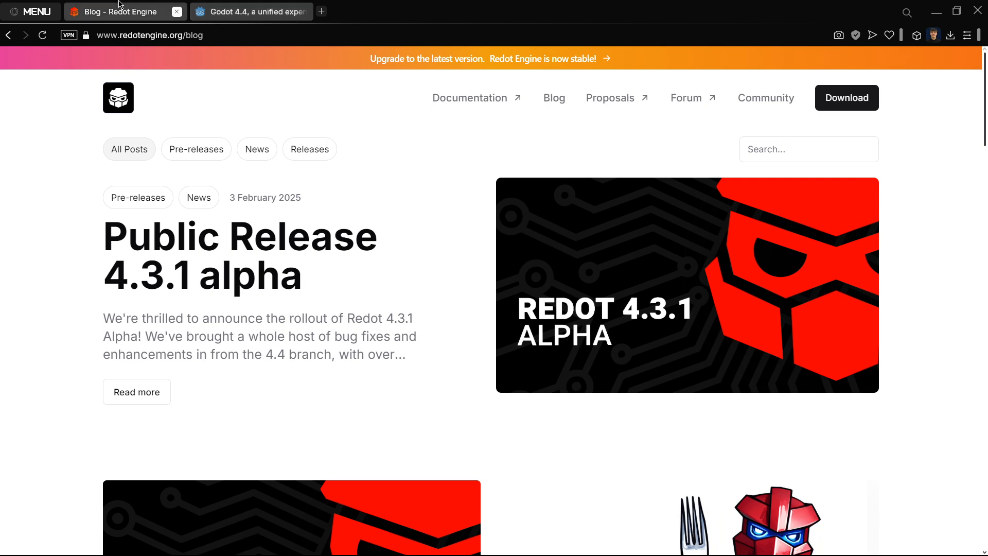
mouse_move(574, 292)
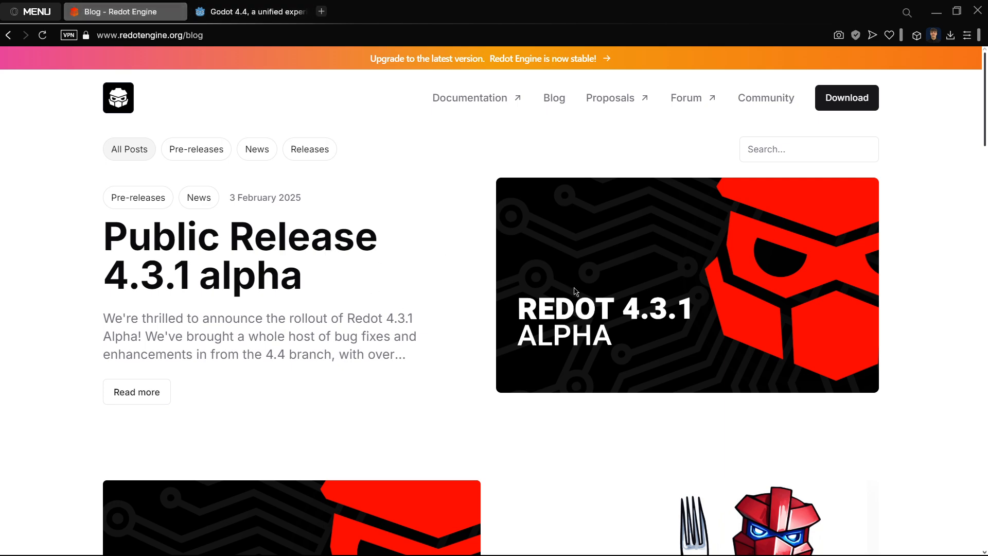
click(136, 391)
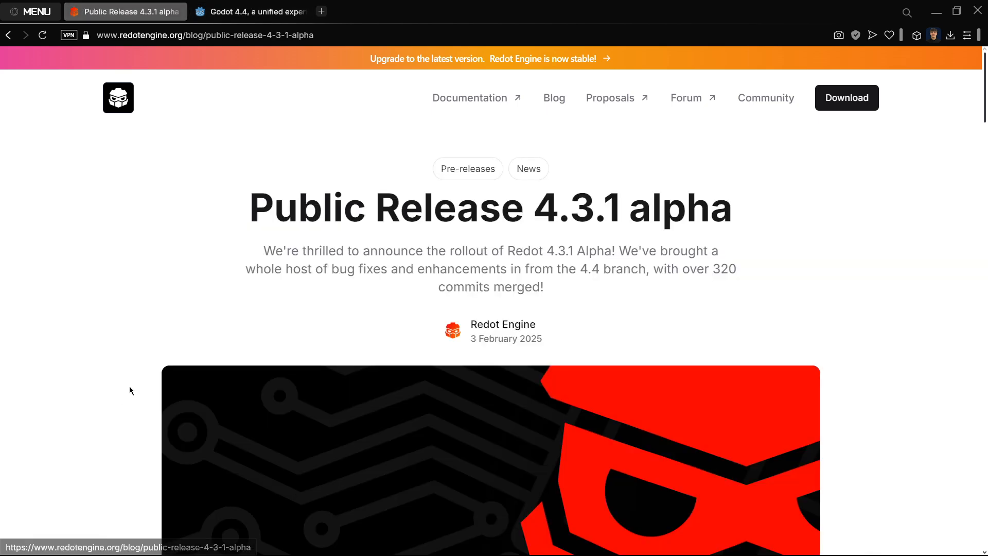
scroll(down, 3)
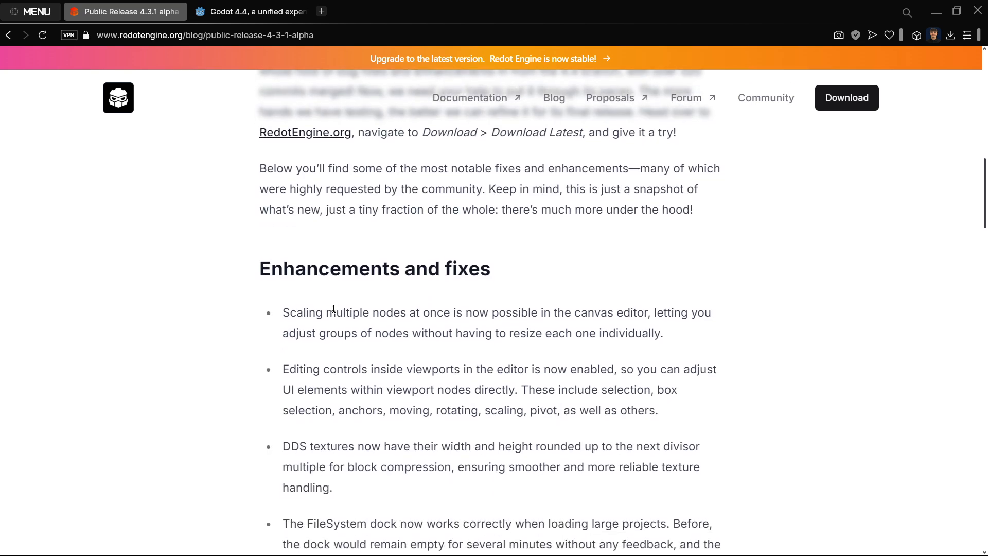
scroll(down, 3)
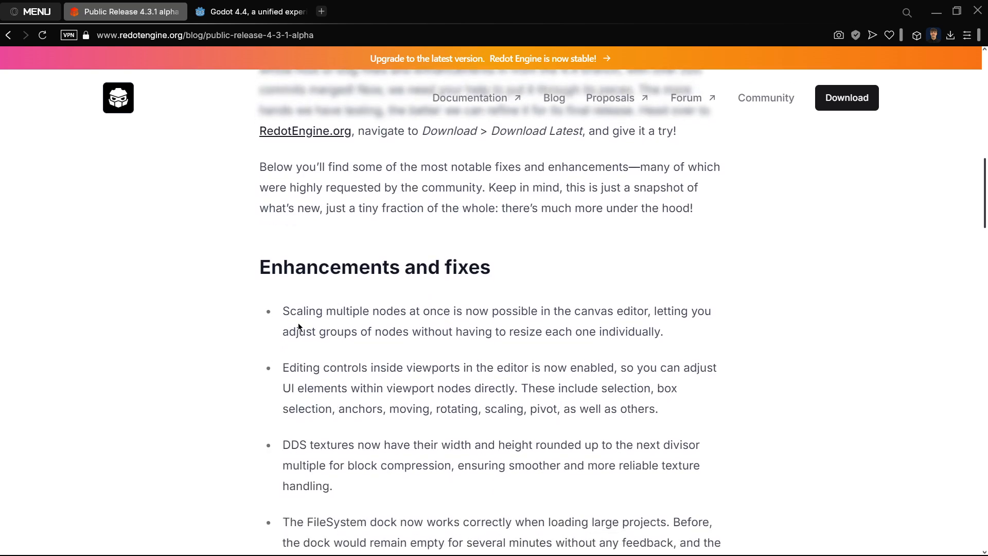
scroll(down, 3)
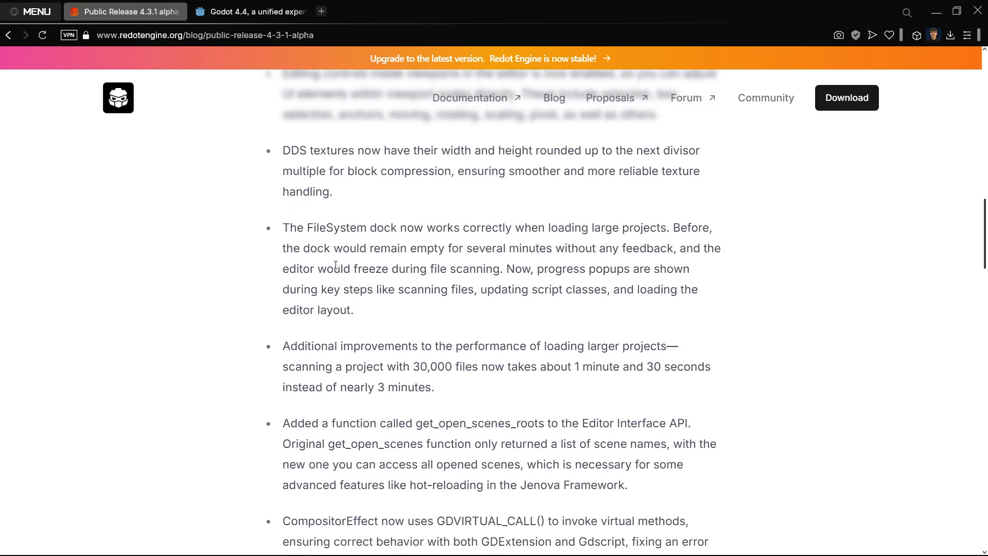
scroll(down, 3)
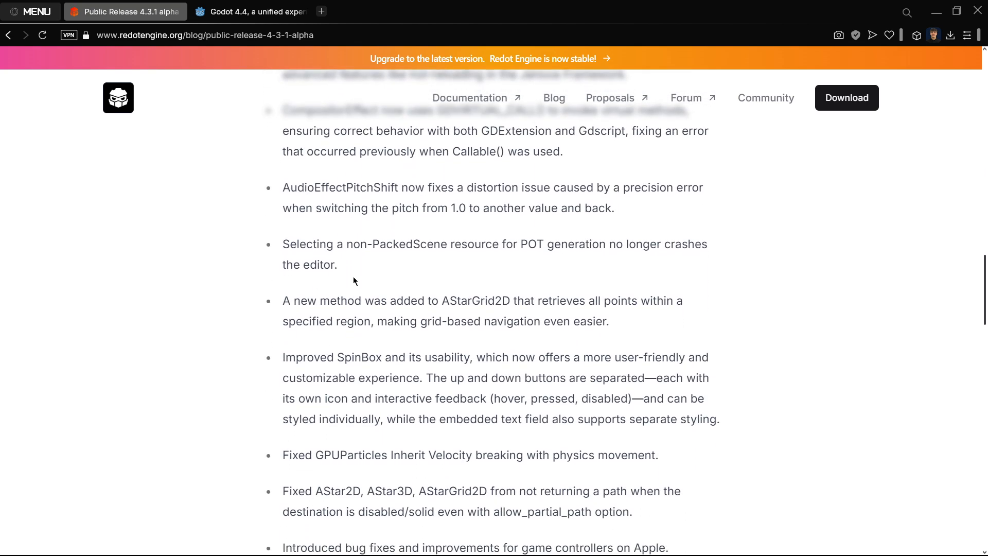
scroll(down, 3)
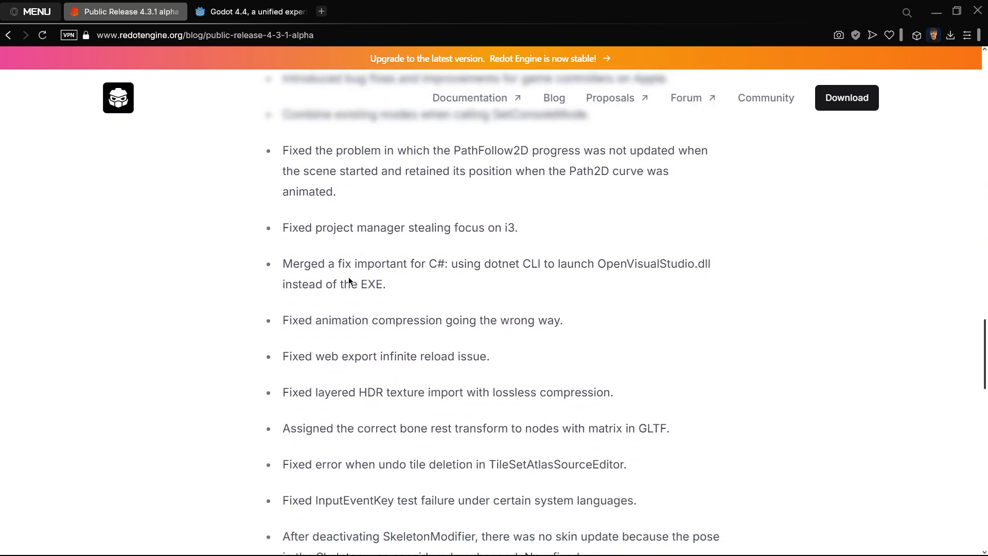
scroll(down, 3)
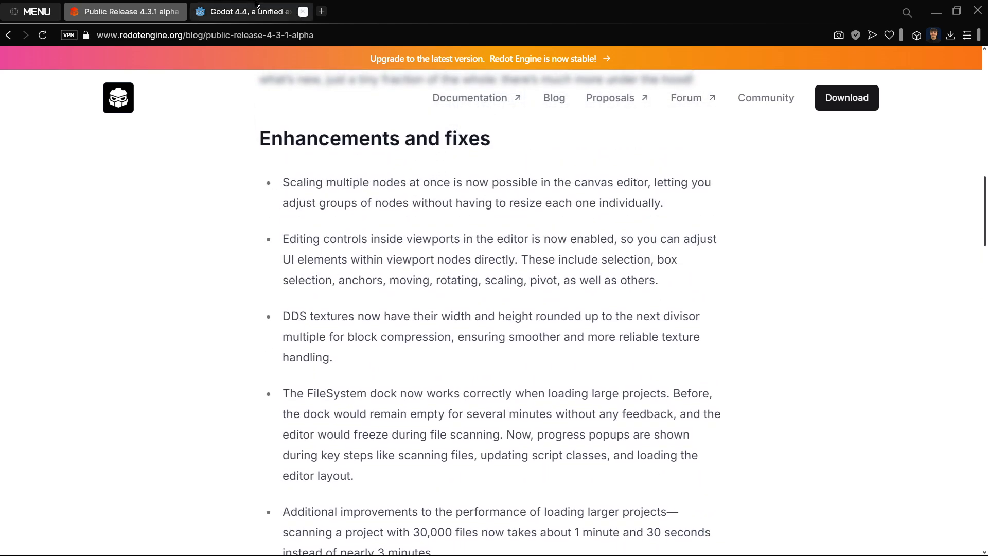
click(120, 12)
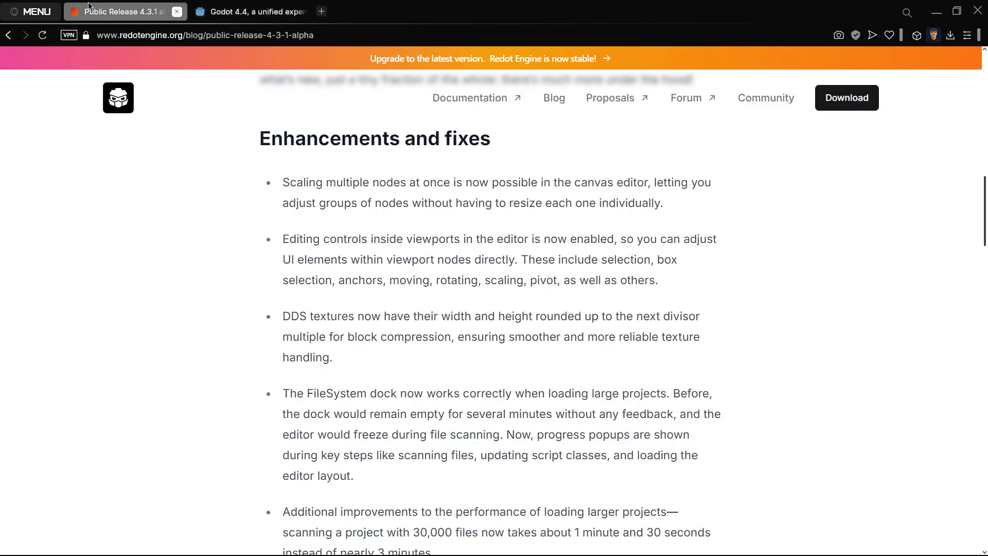
scroll(up, 3)
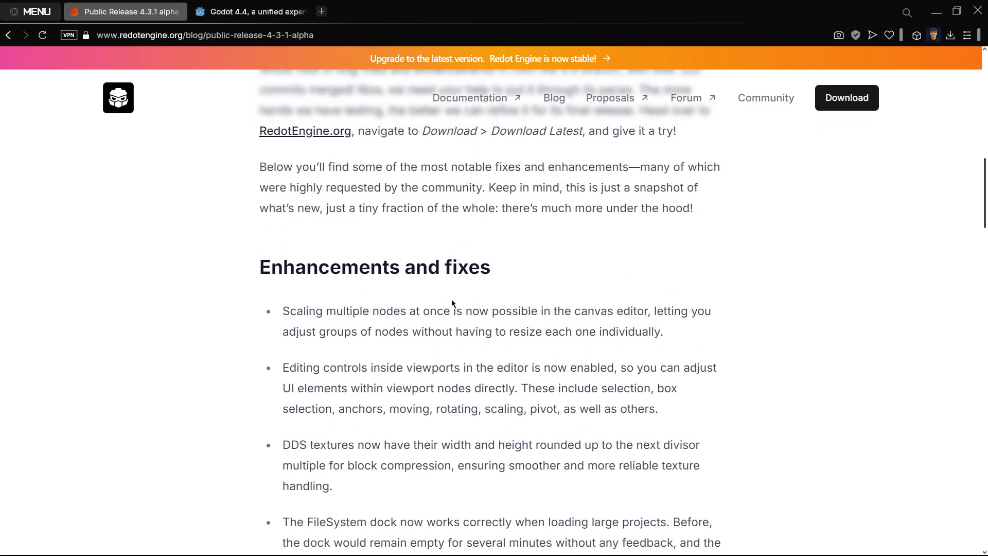
mouse_move(455, 312)
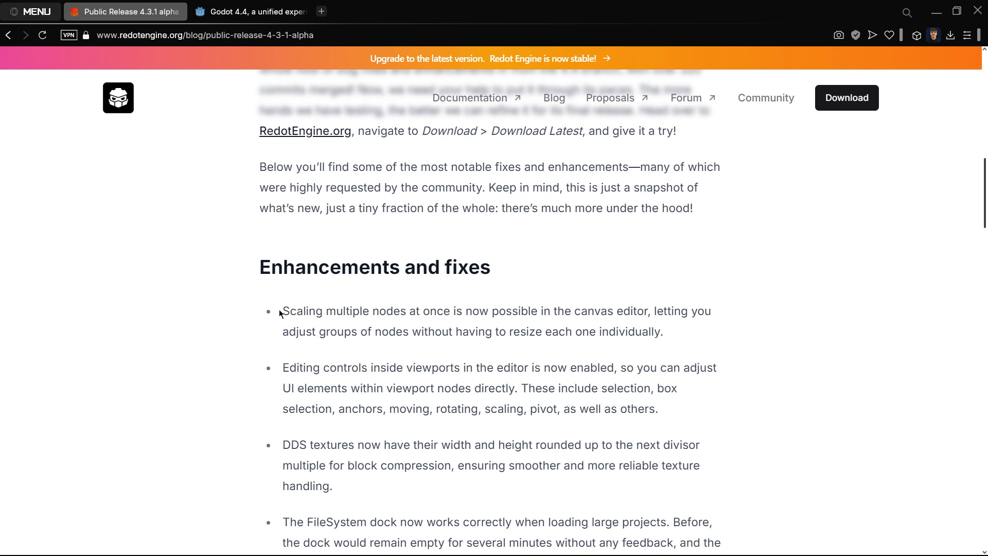
click(246, 11)
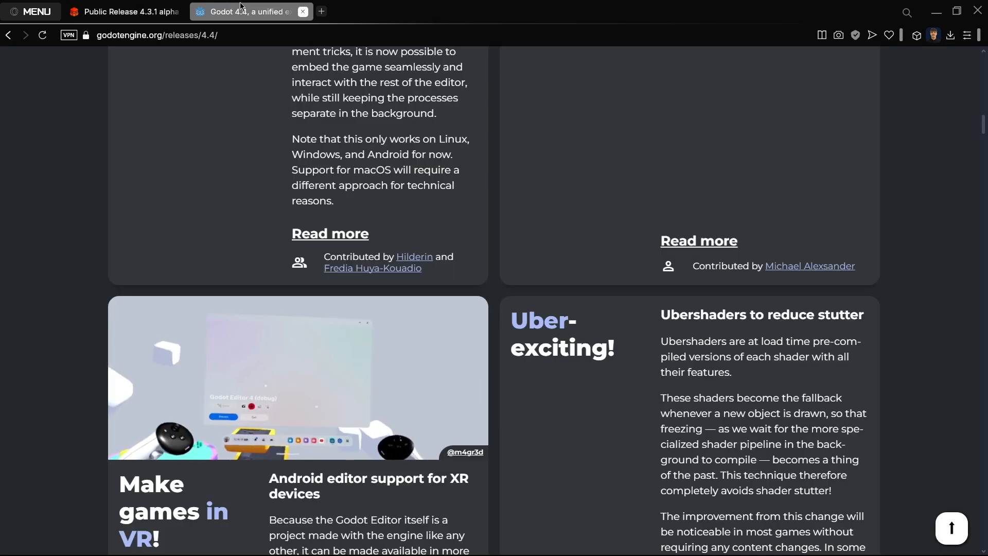
click(120, 11)
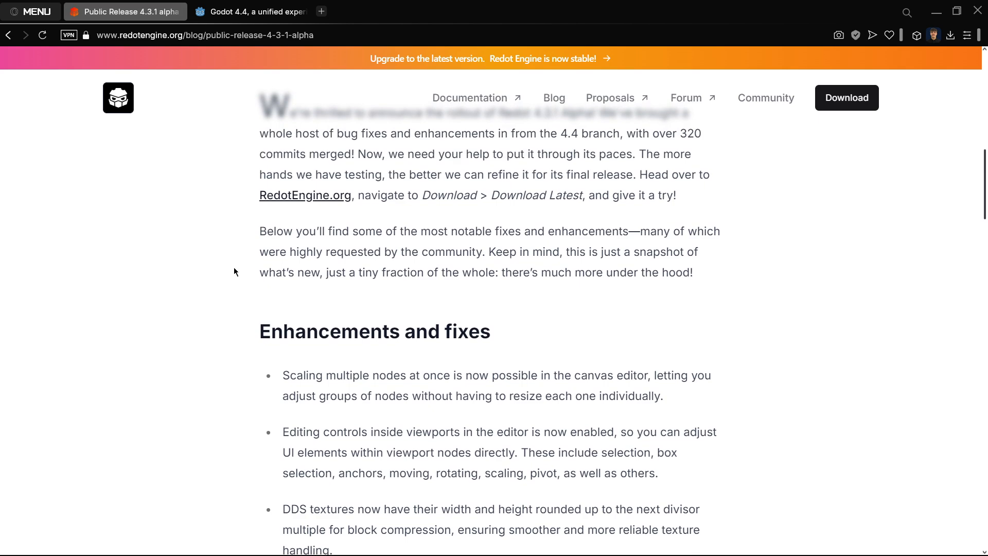
click(250, 11)
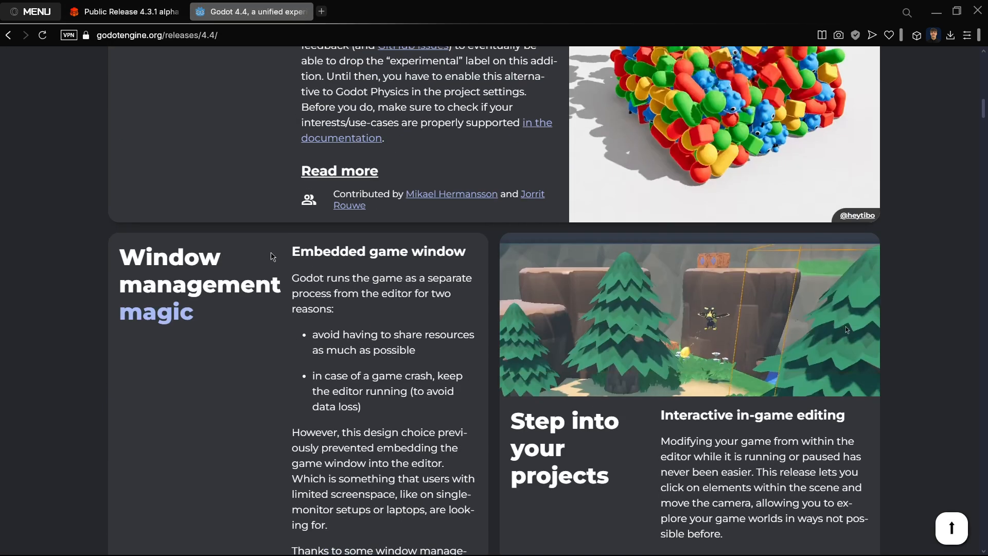
click(124, 11)
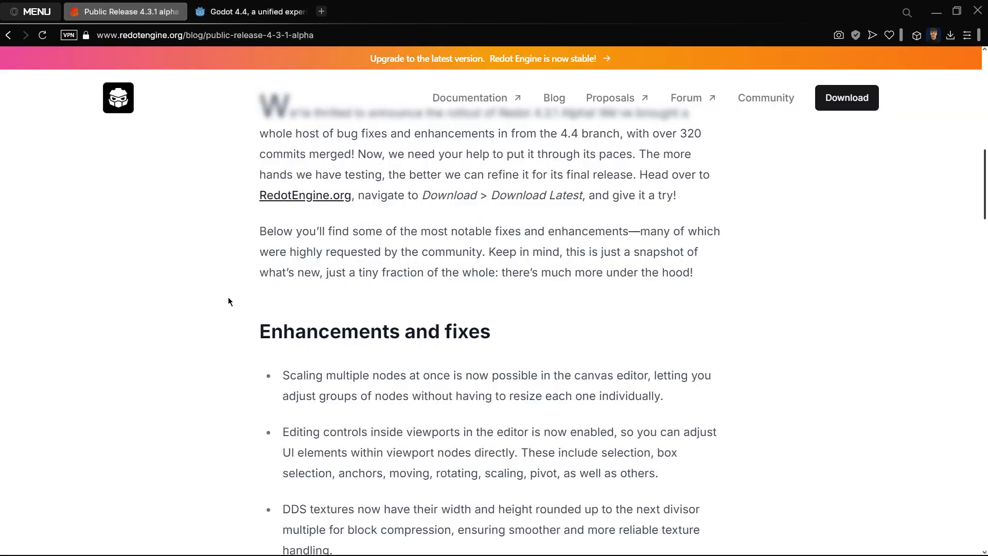
mouse_move(202, 224)
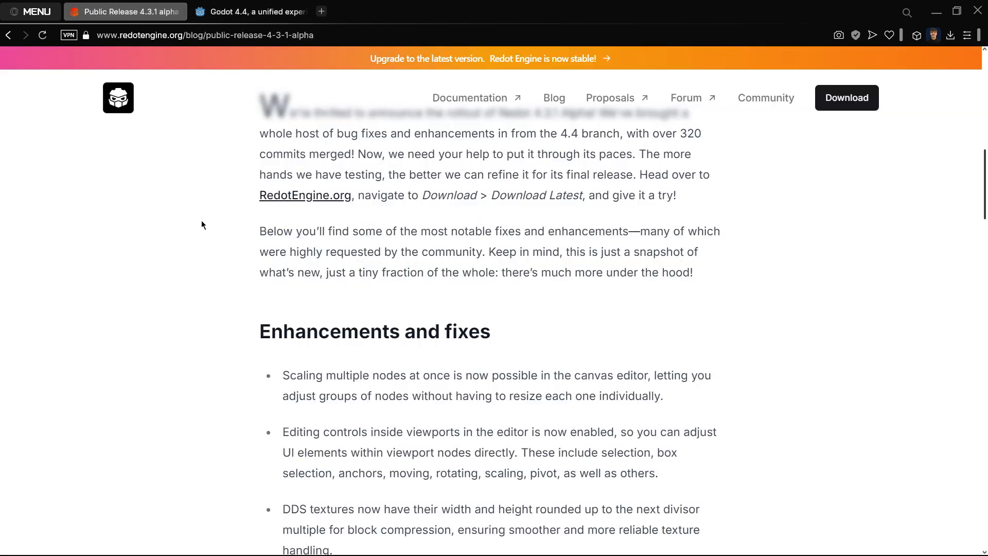
click(117, 98)
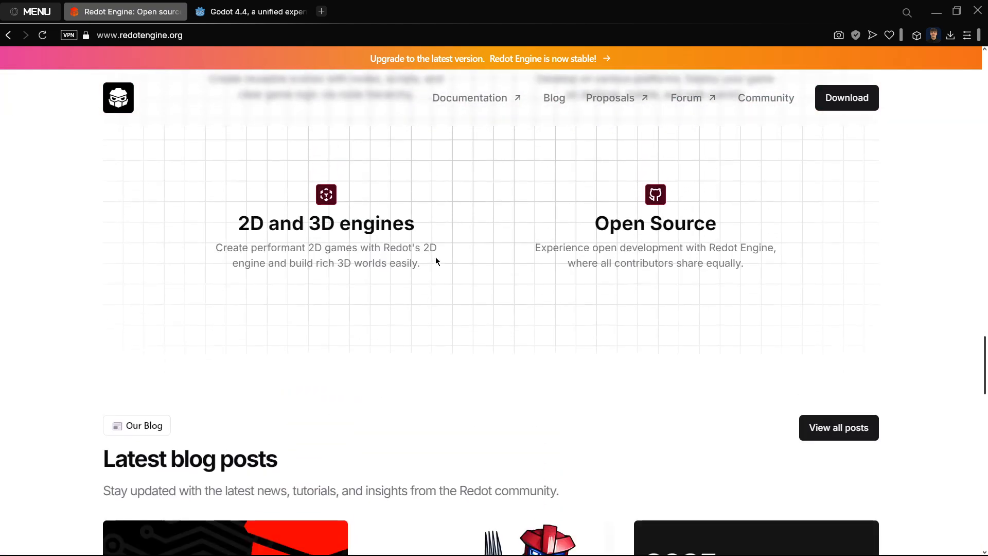
Scroll redotengine.org down to the 4.3.1 alpha, Why We Forked, and 2025 posts
scroll(down, 3)
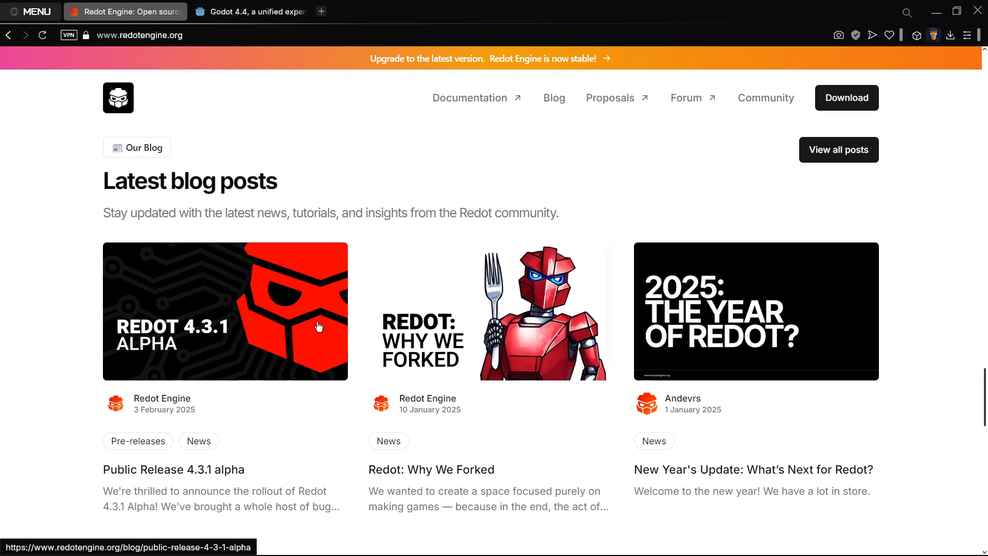
mouse_move(233, 356)
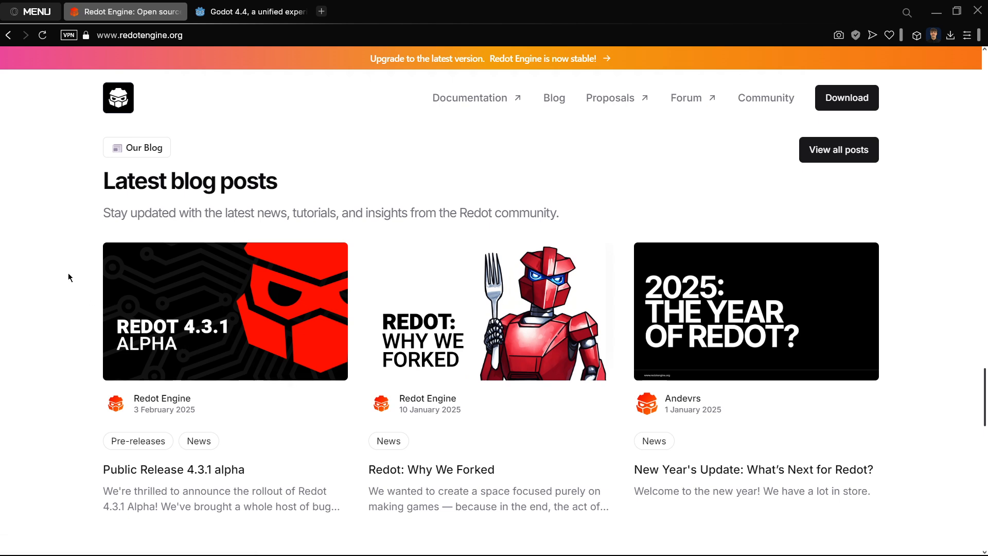
mouse_move(184, 348)
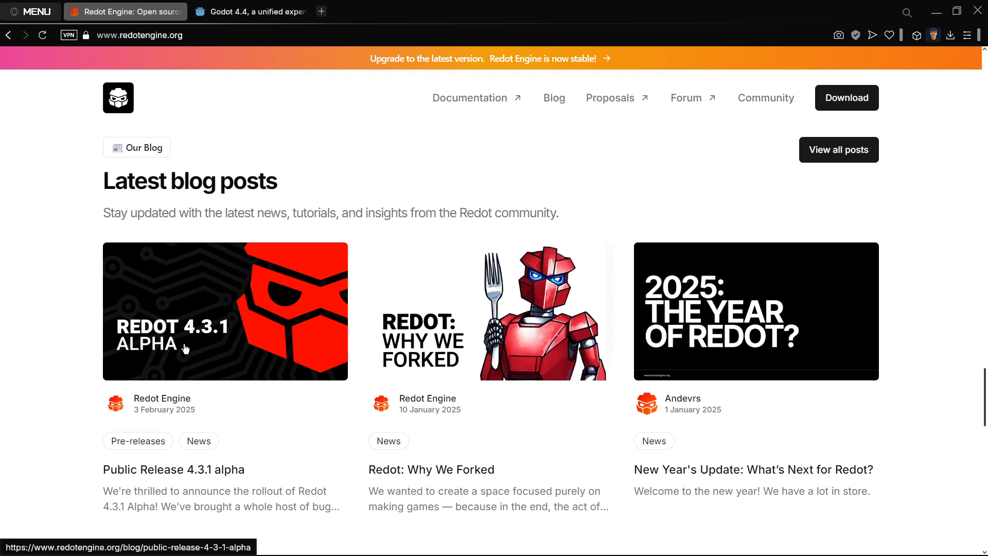
mouse_move(190, 351)
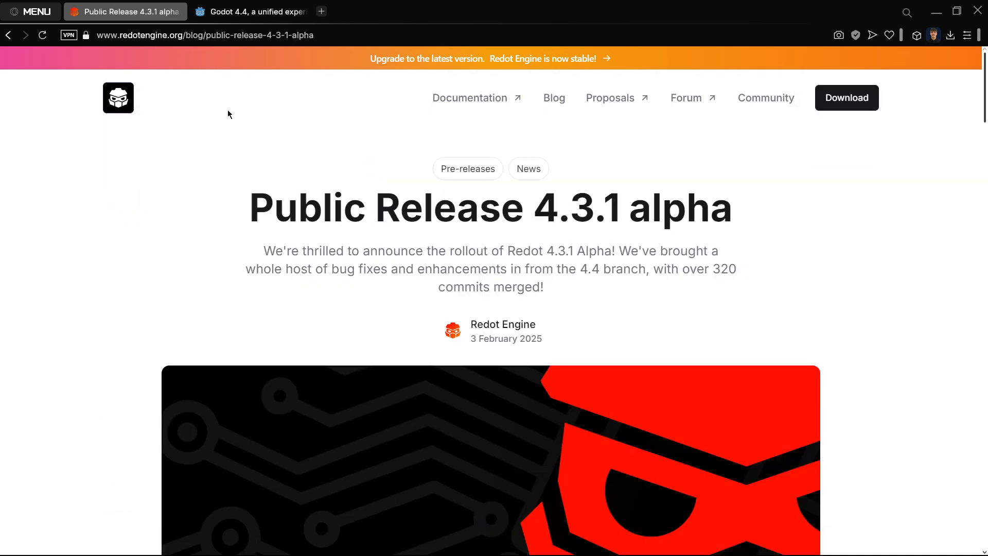
Scroll back through the 4.3.1 alpha post's enhancements list
scroll(down, 3)
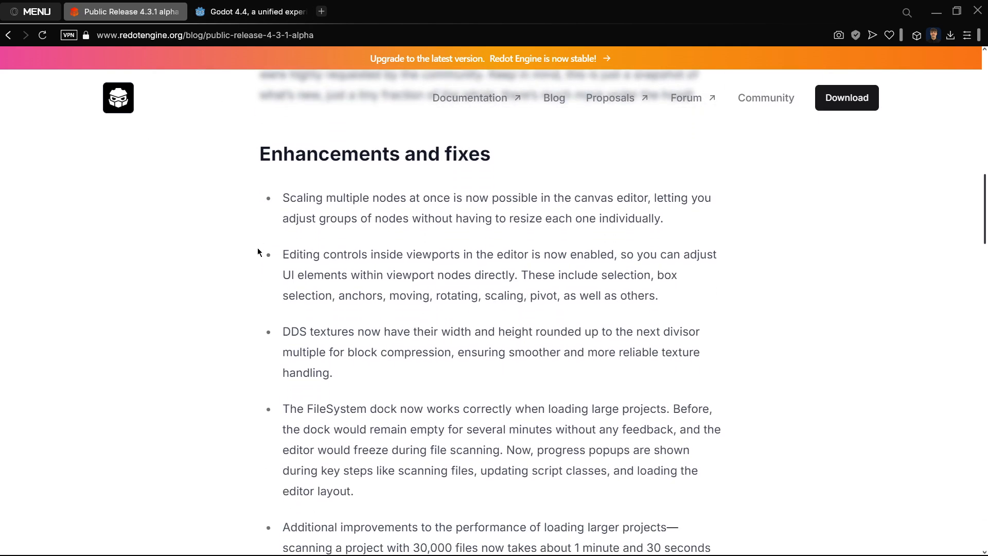
scroll(down, 3)
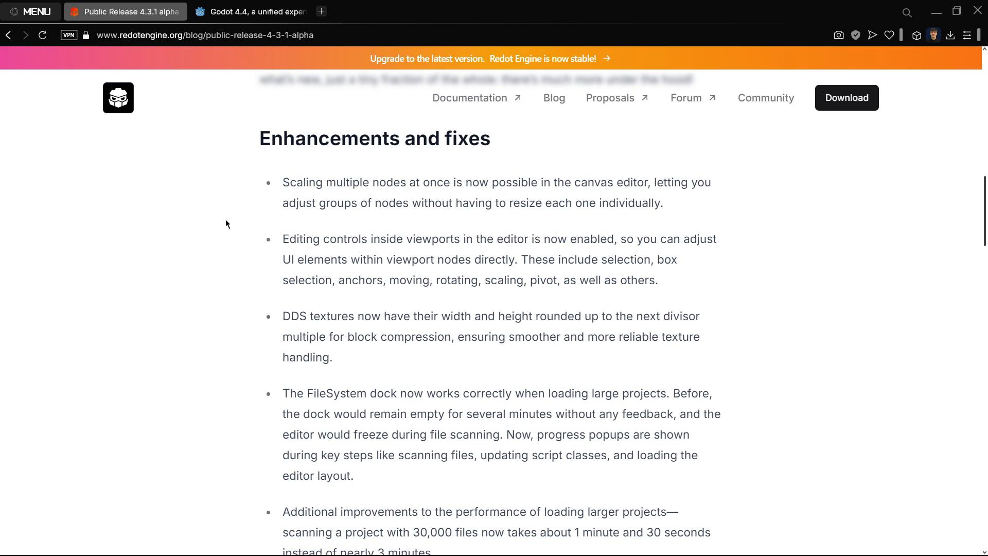
mouse_move(340, 254)
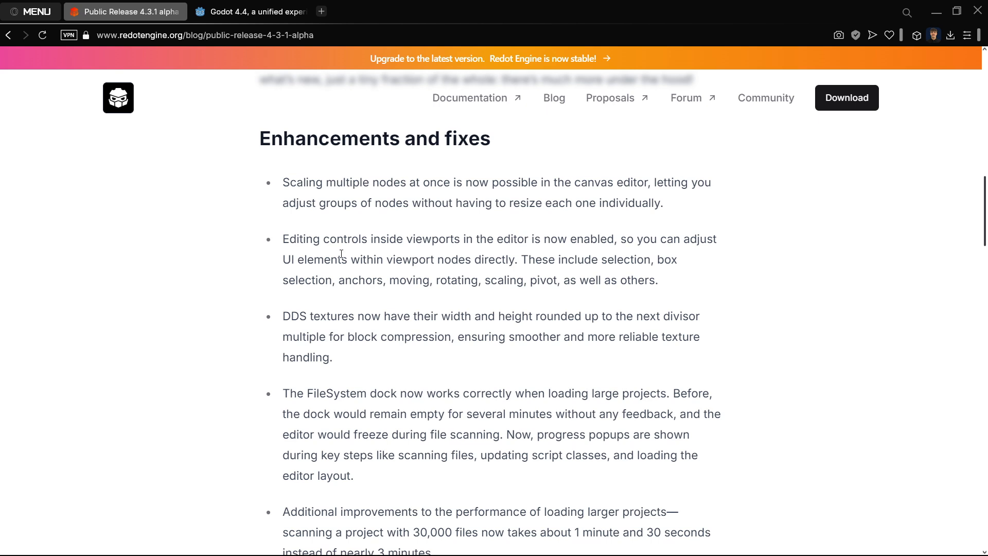
scroll(down, 3)
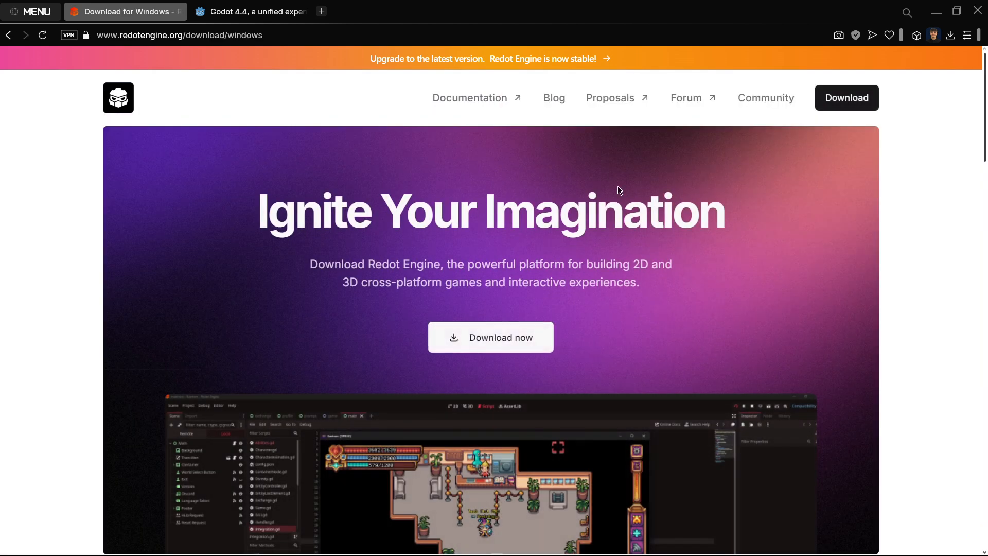
Download the stable Redot v4.3 Windows build from the Choose Download Version dialog
click(490, 337)
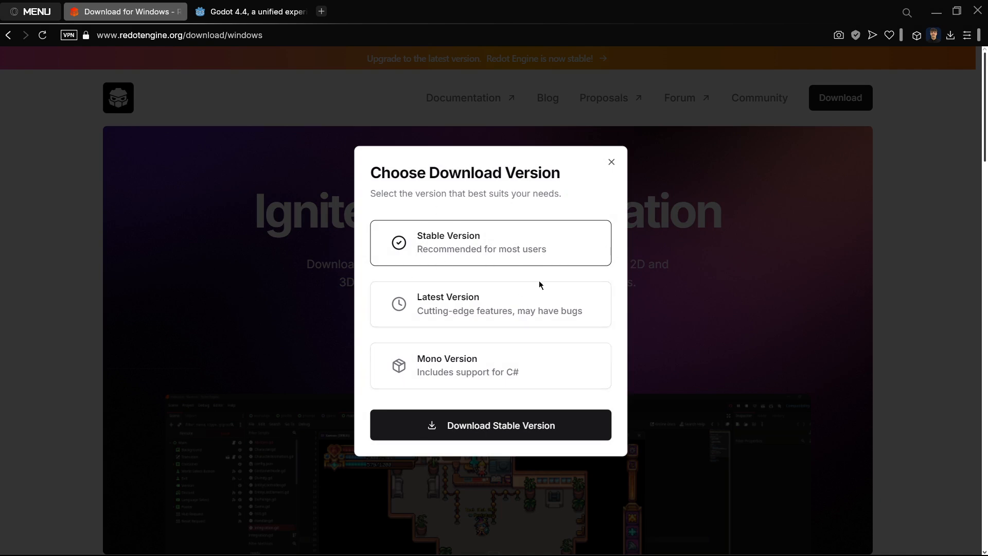
mouse_move(495, 364)
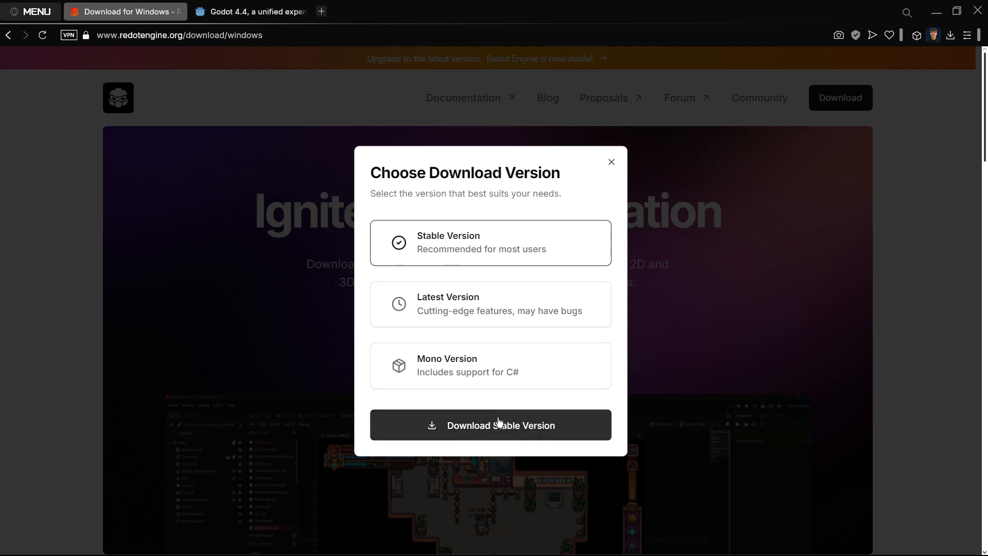
click(490, 424)
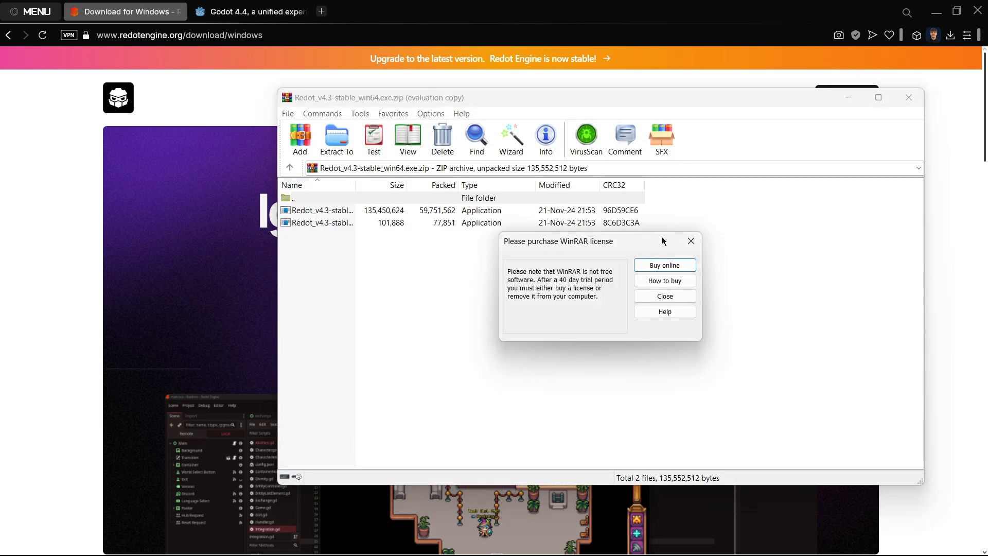
Dismiss the WinRAR license reminder and return to the Redot download page
click(665, 296)
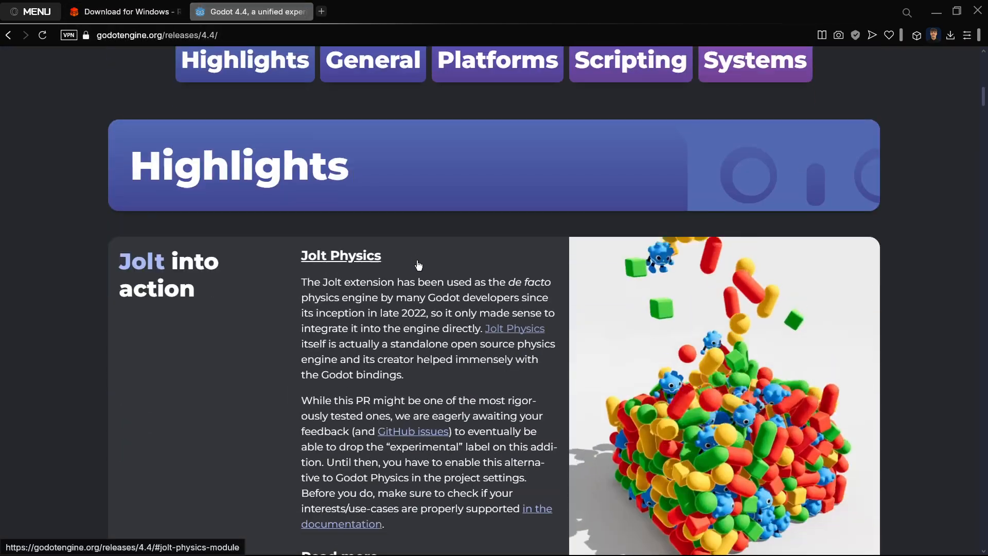
scroll(down, 3)
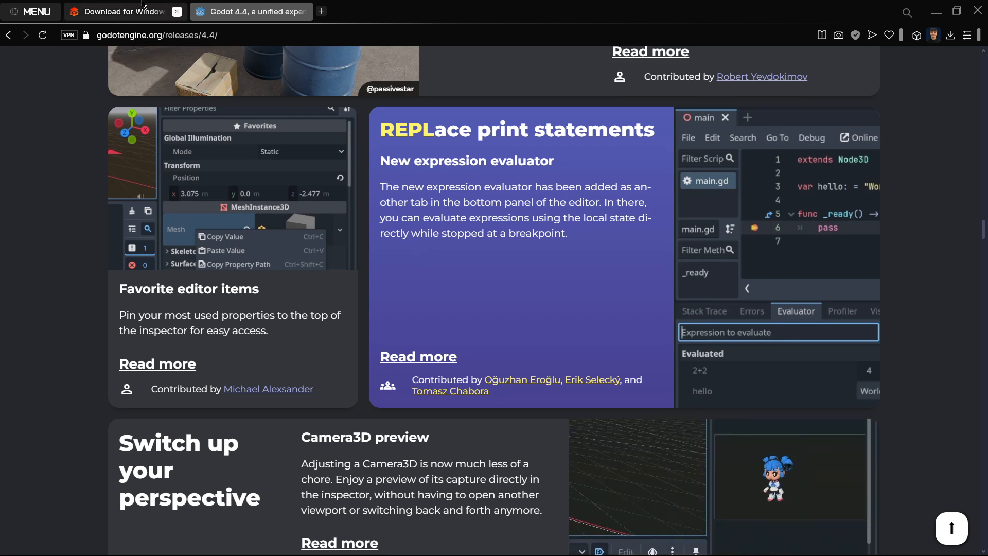
click(120, 11)
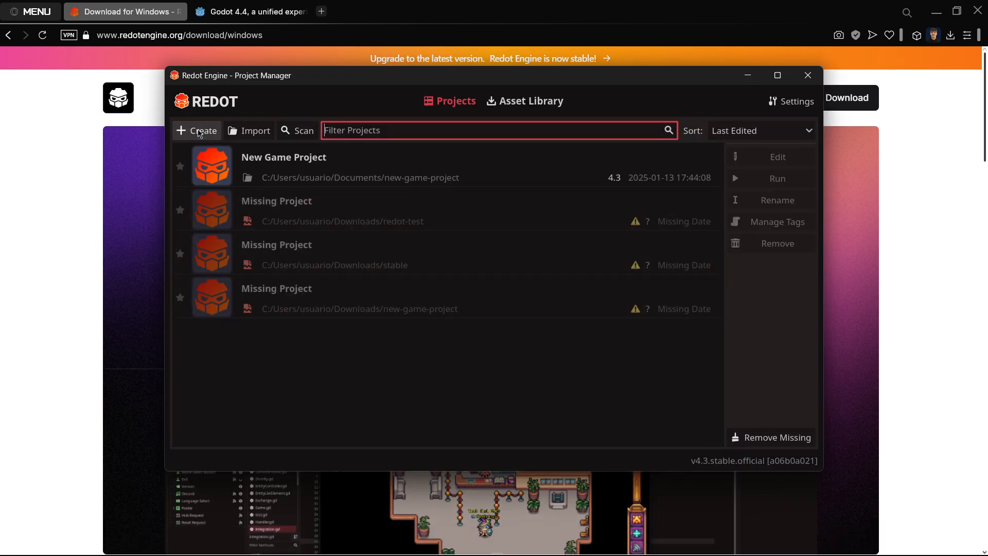
Browse the Project Manager's folder picker to the Downloads folder
click(255, 130)
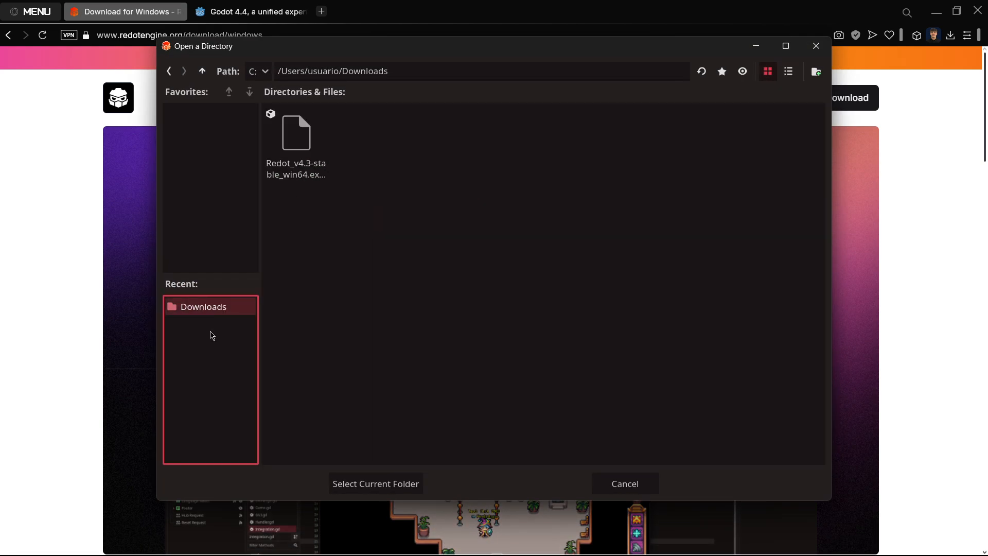
click(375, 483)
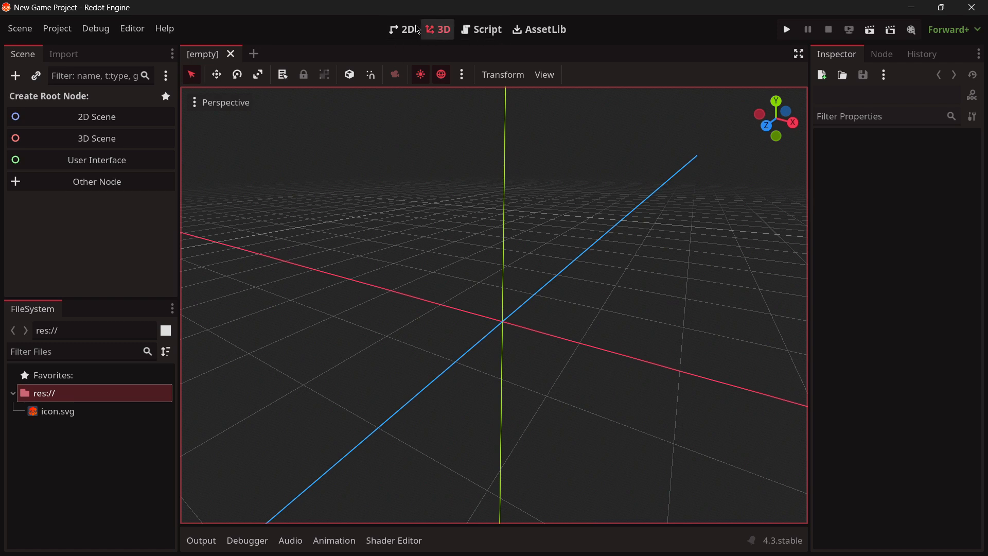
click(56, 28)
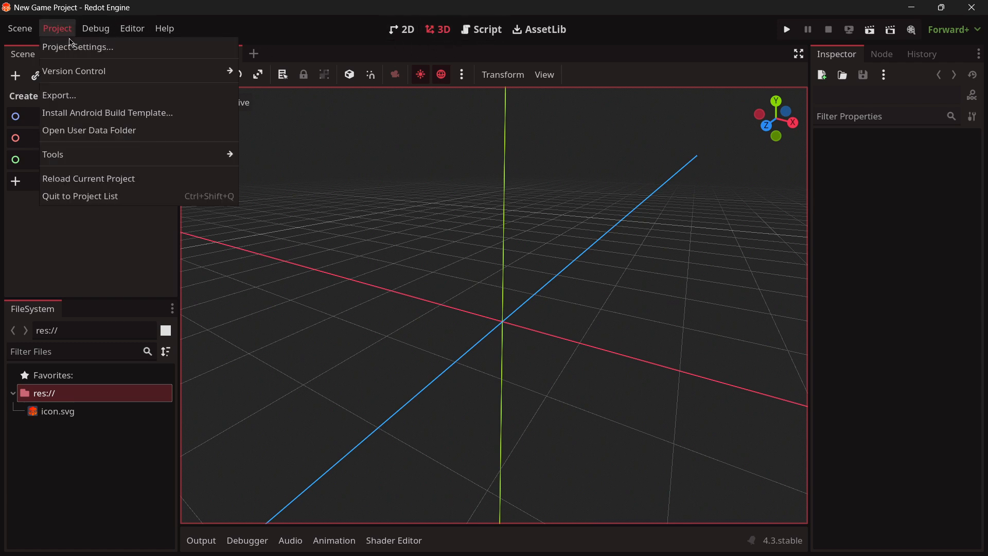
click(76, 46)
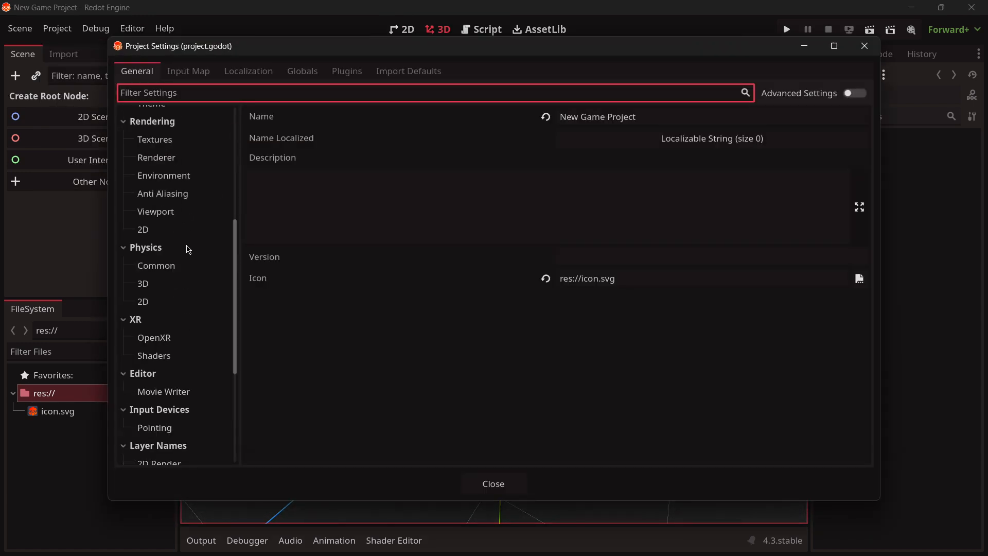
click(143, 284)
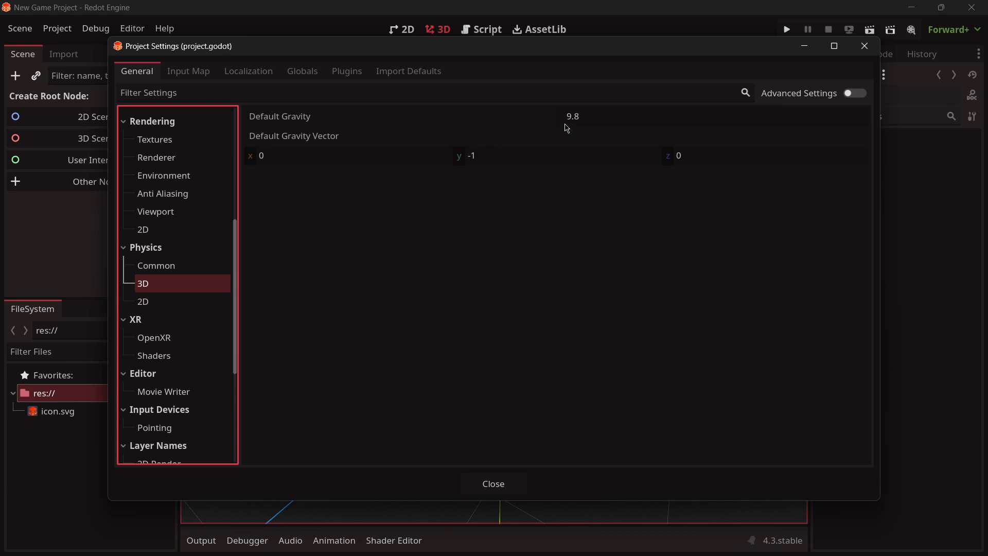
mouse_move(133, 215)
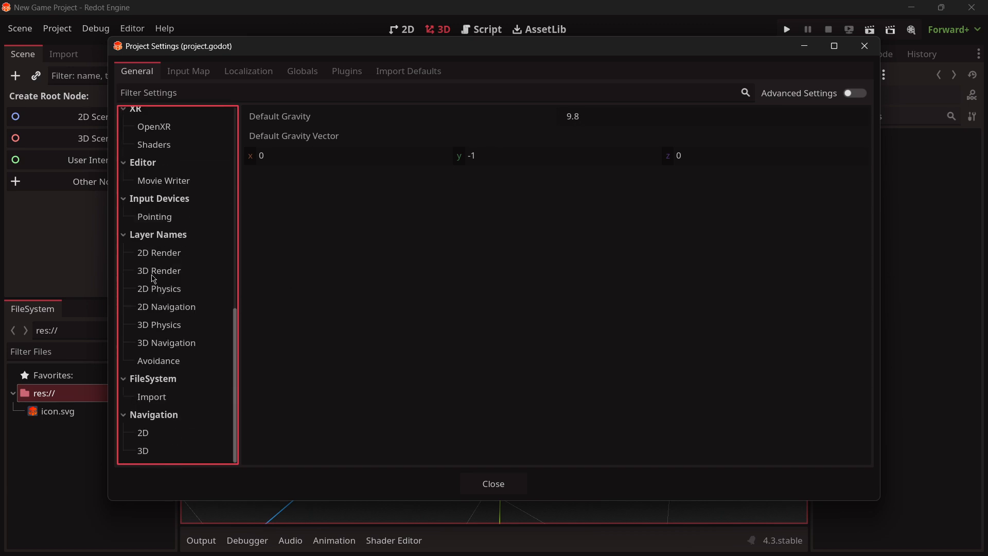
click(159, 323)
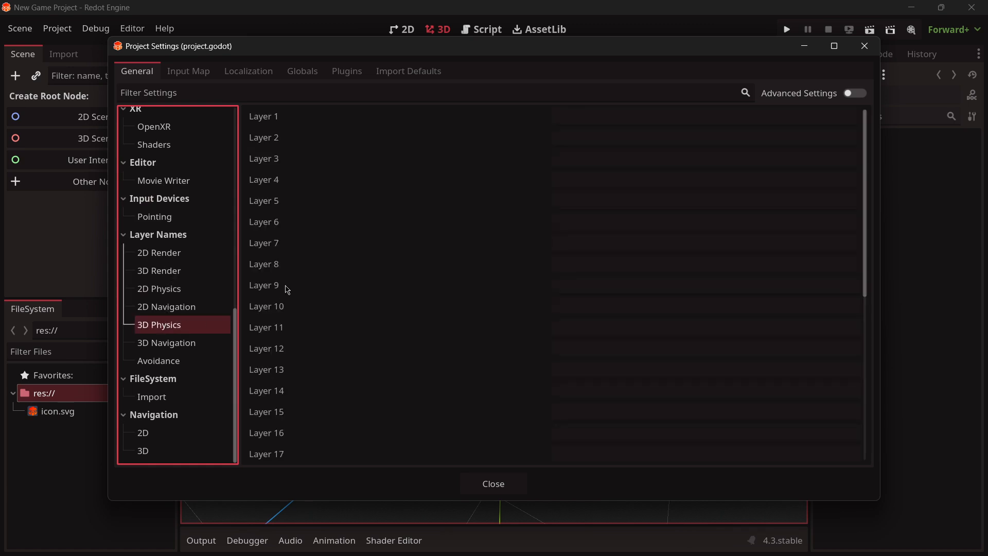
click(854, 93)
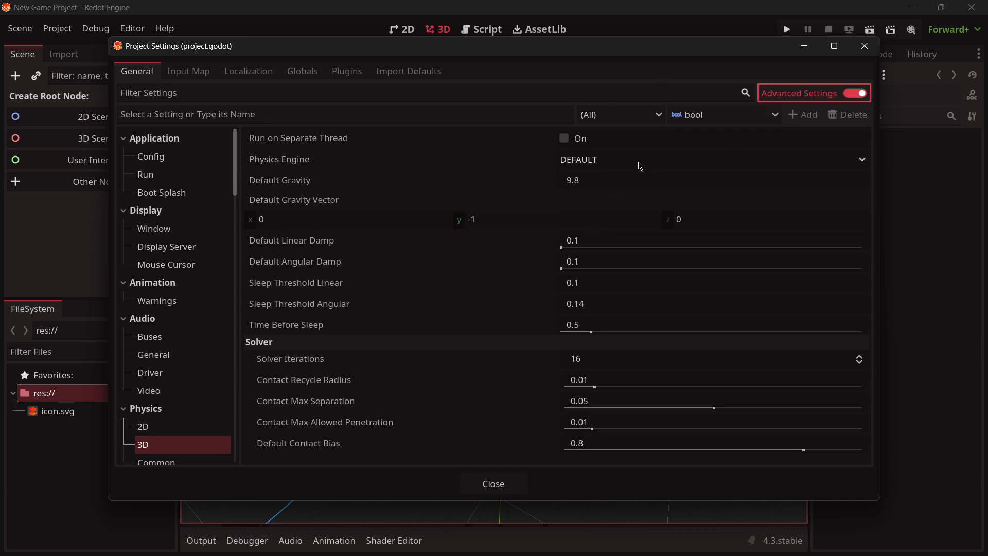
click(711, 159)
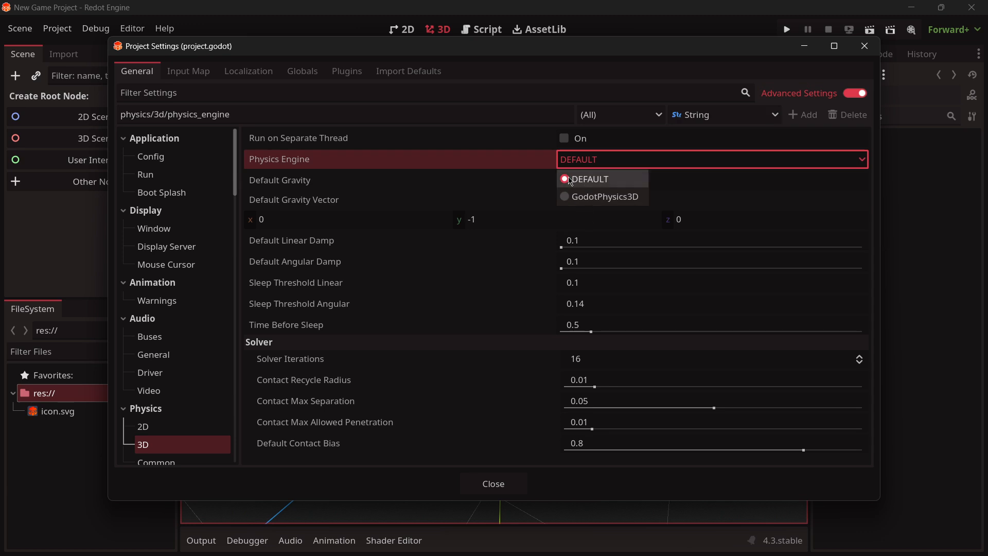
click(589, 179)
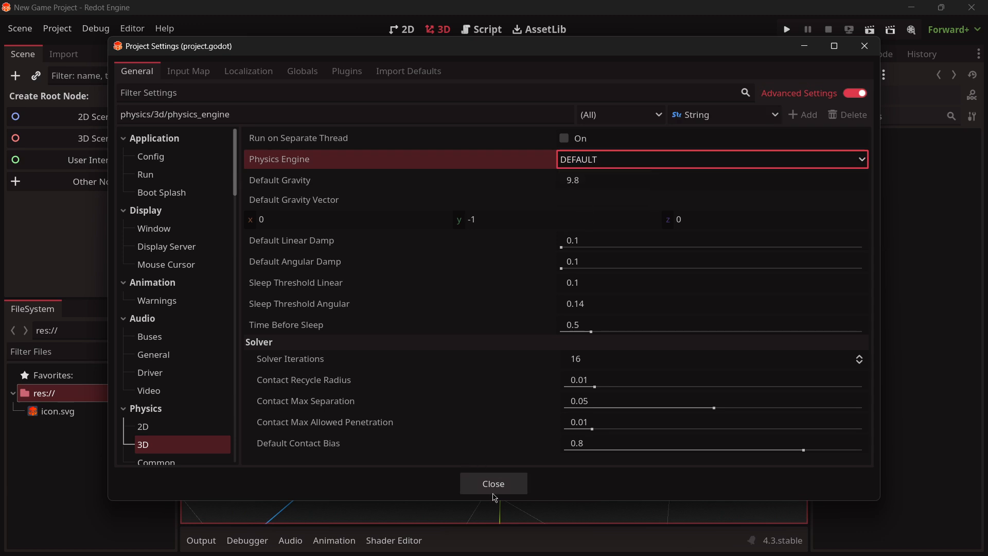
click(493, 483)
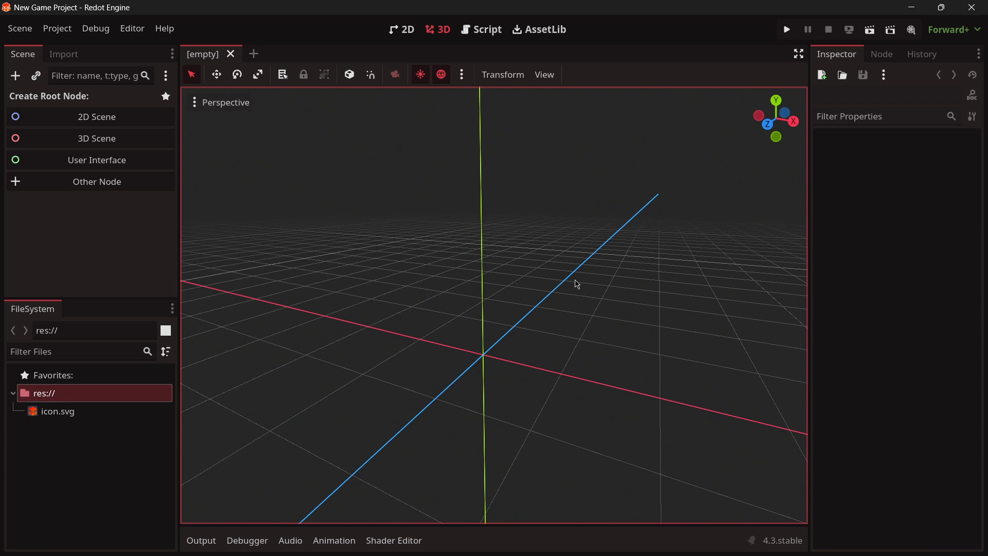
mouse_move(464, 297)
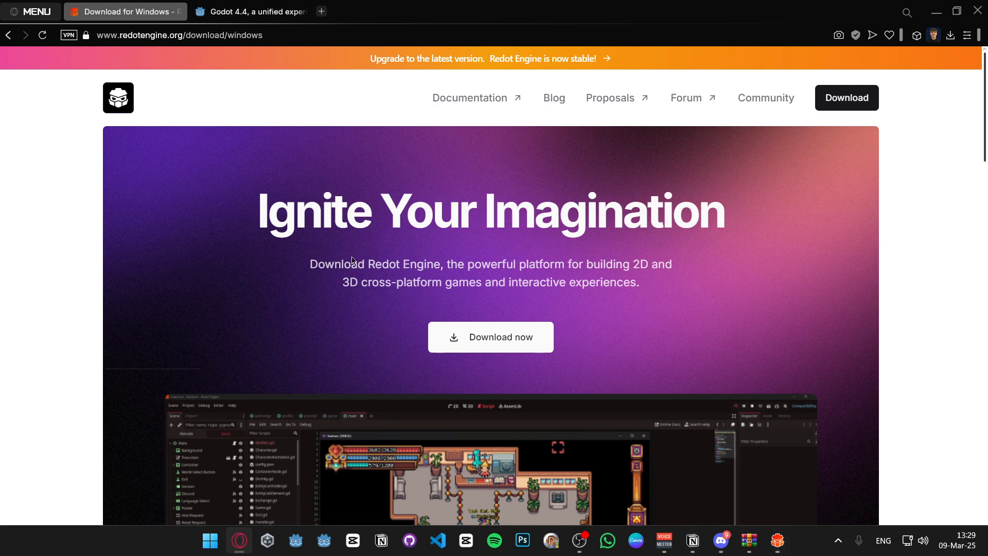
Switch between the Godot 4.4 release notes and Redot download tabs, scrolling Godot's page up
click(250, 11)
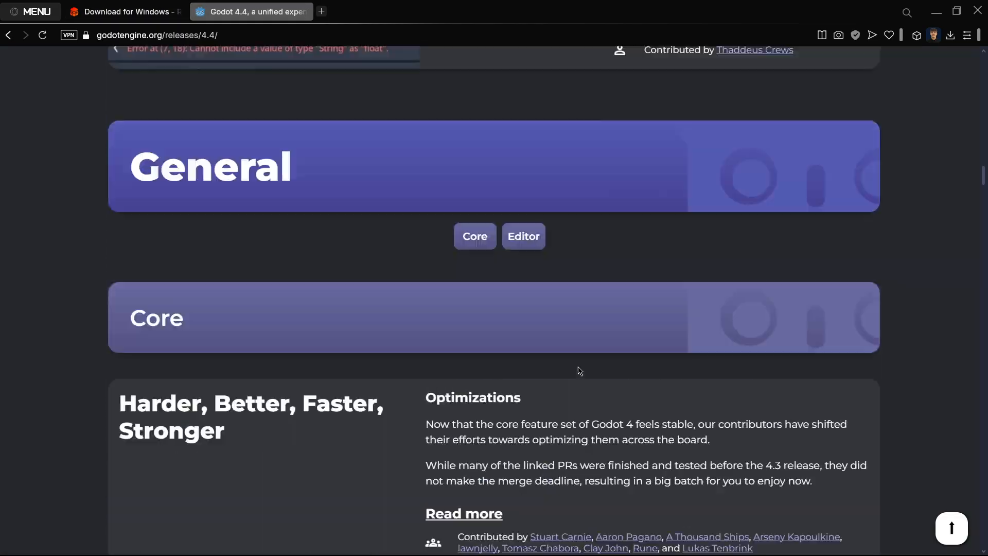
scroll(up, 3)
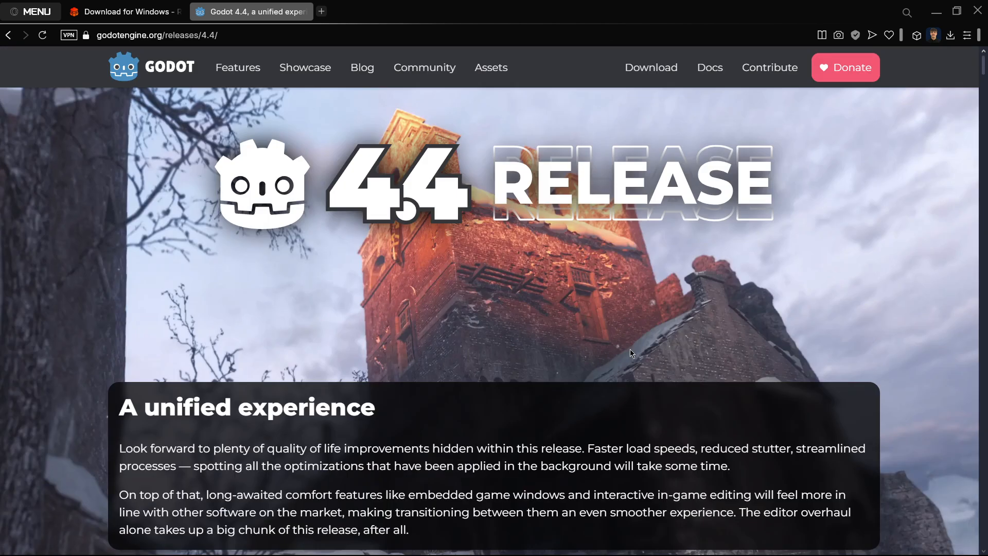
mouse_move(531, 267)
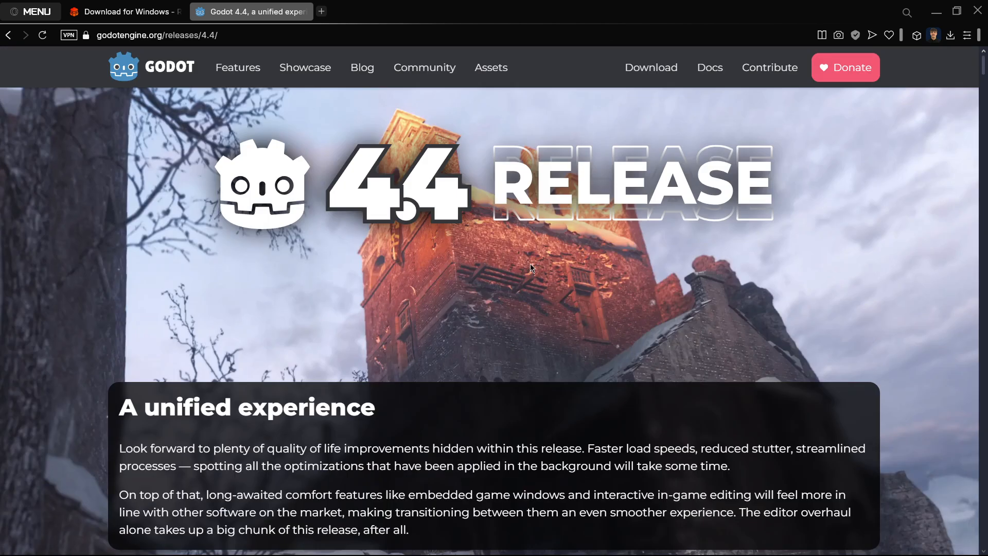
mouse_move(345, 170)
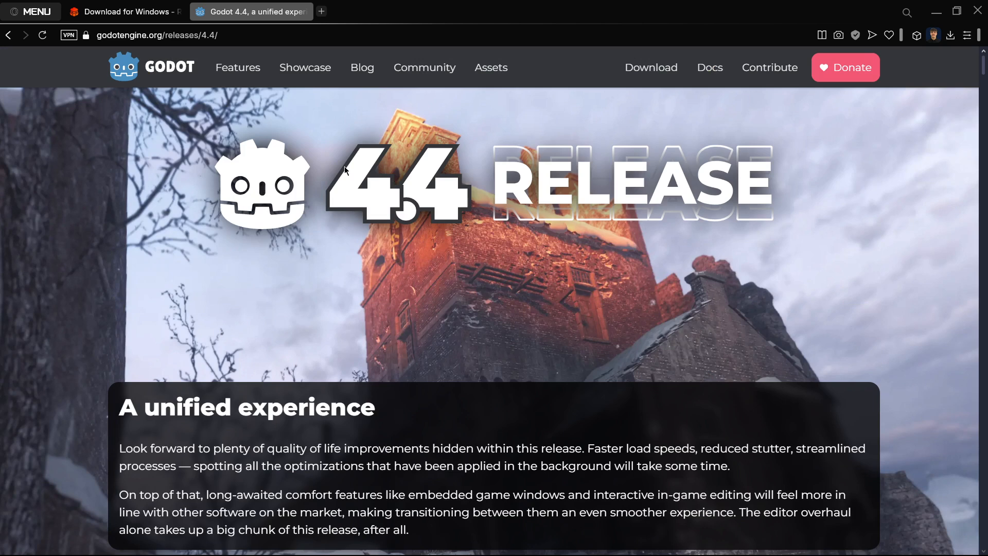
mouse_move(150, 25)
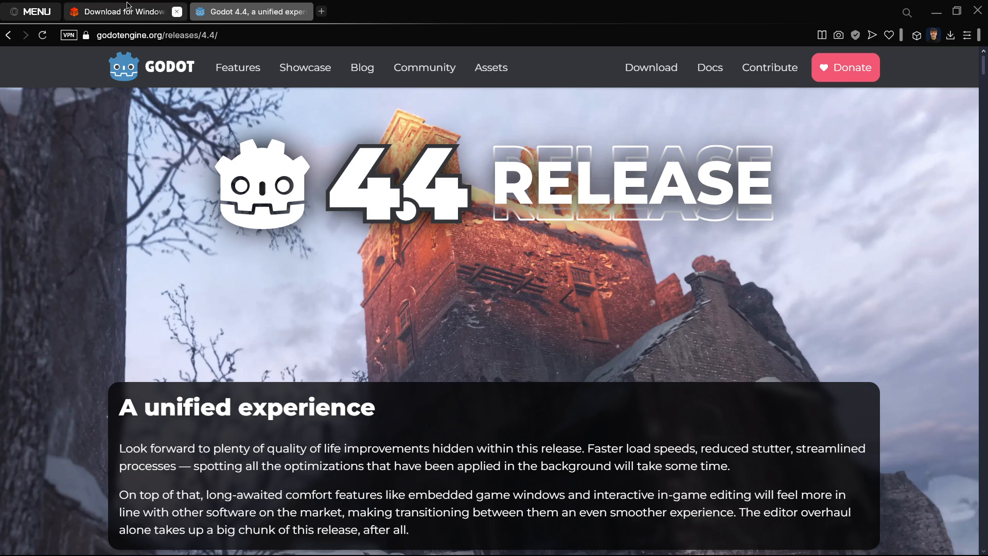
click(123, 11)
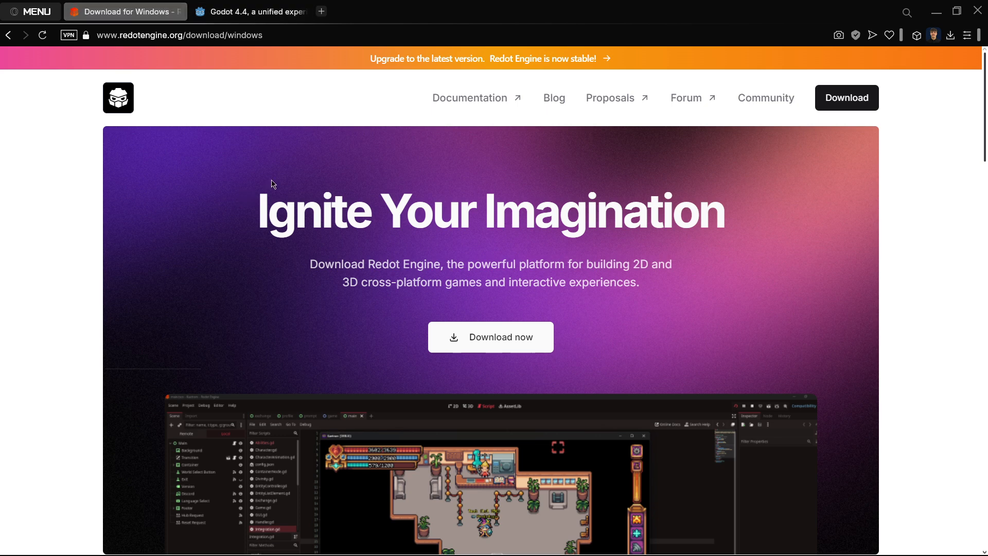
mouse_move(490, 97)
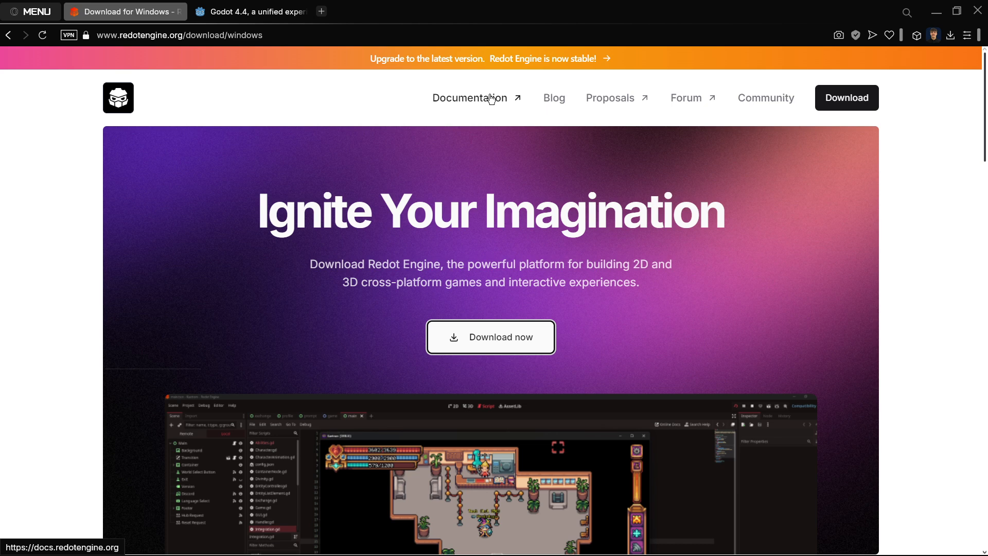
mouse_move(65, 137)
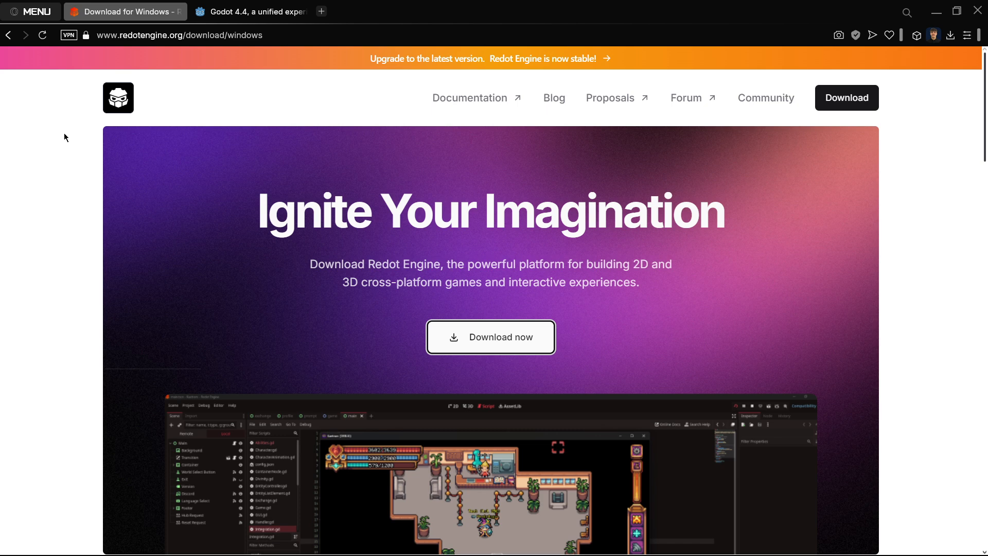
click(249, 11)
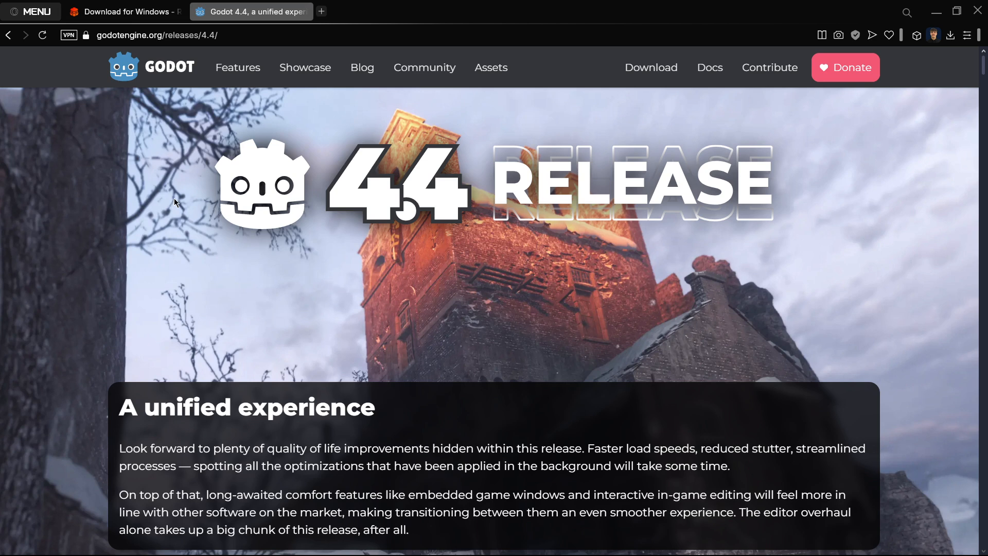
mouse_move(148, 208)
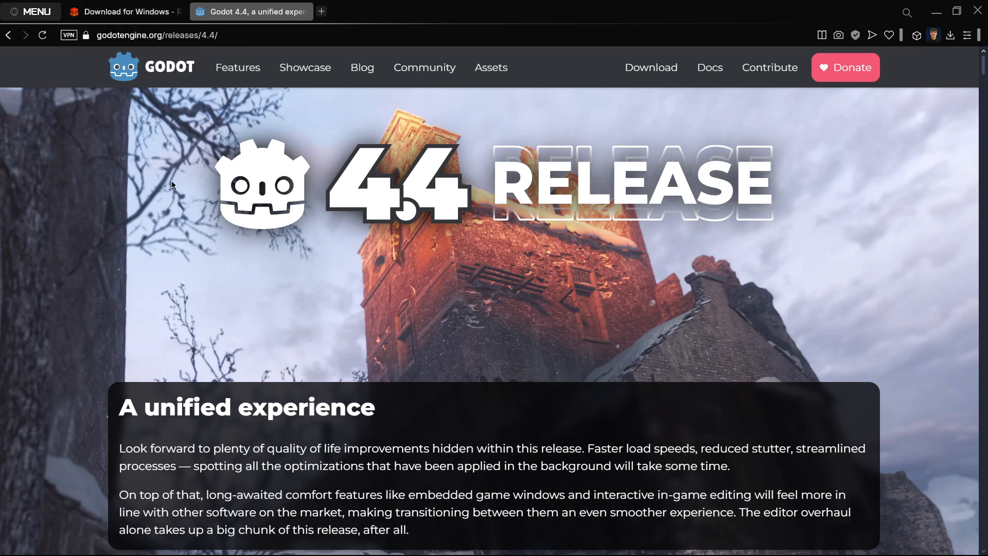
mouse_move(132, 196)
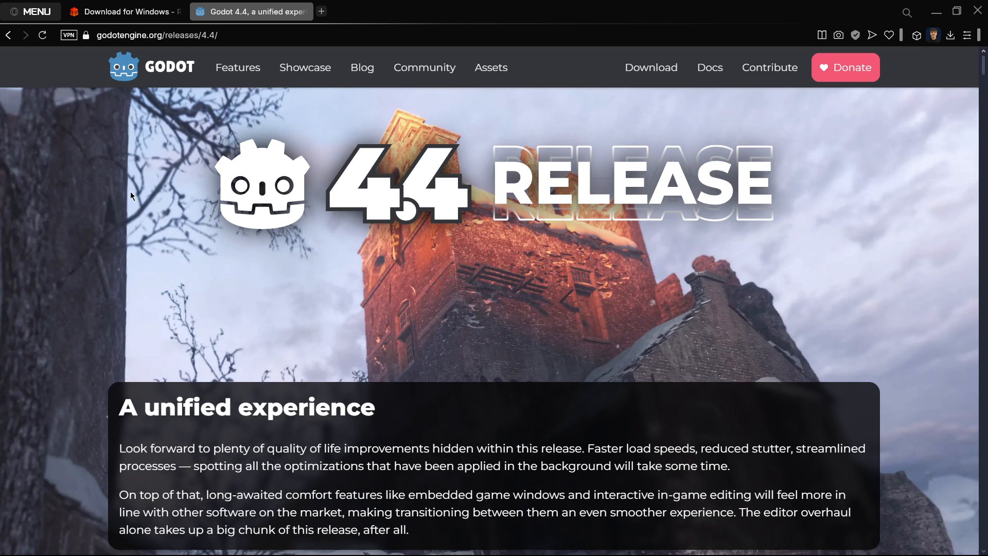